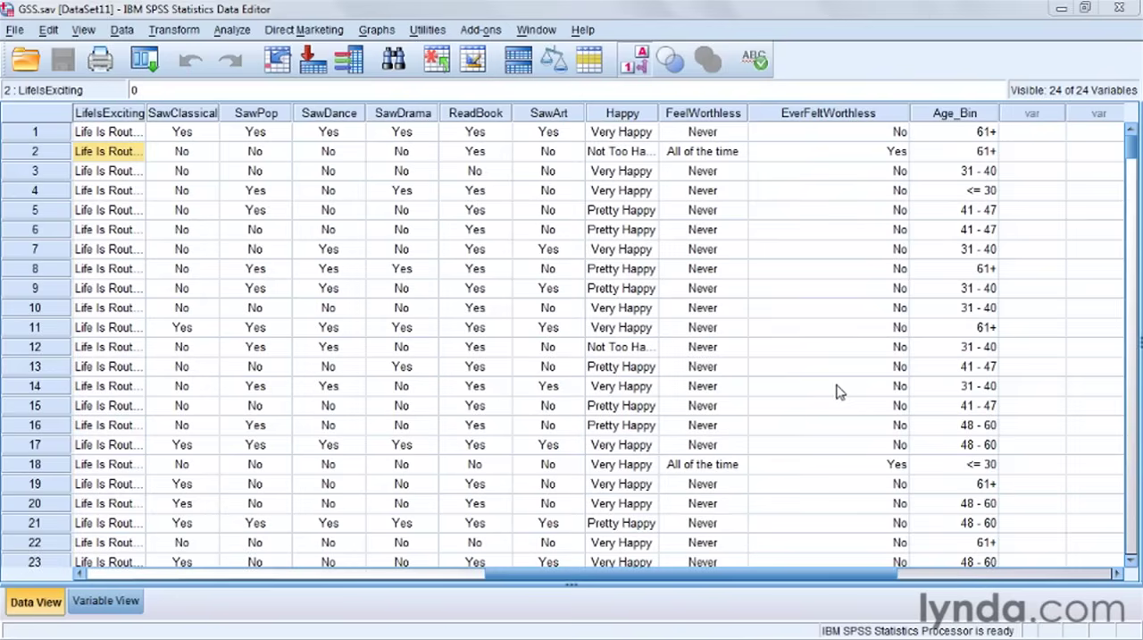
{"action": "mouse_move", "coordinate": [961, 391]}
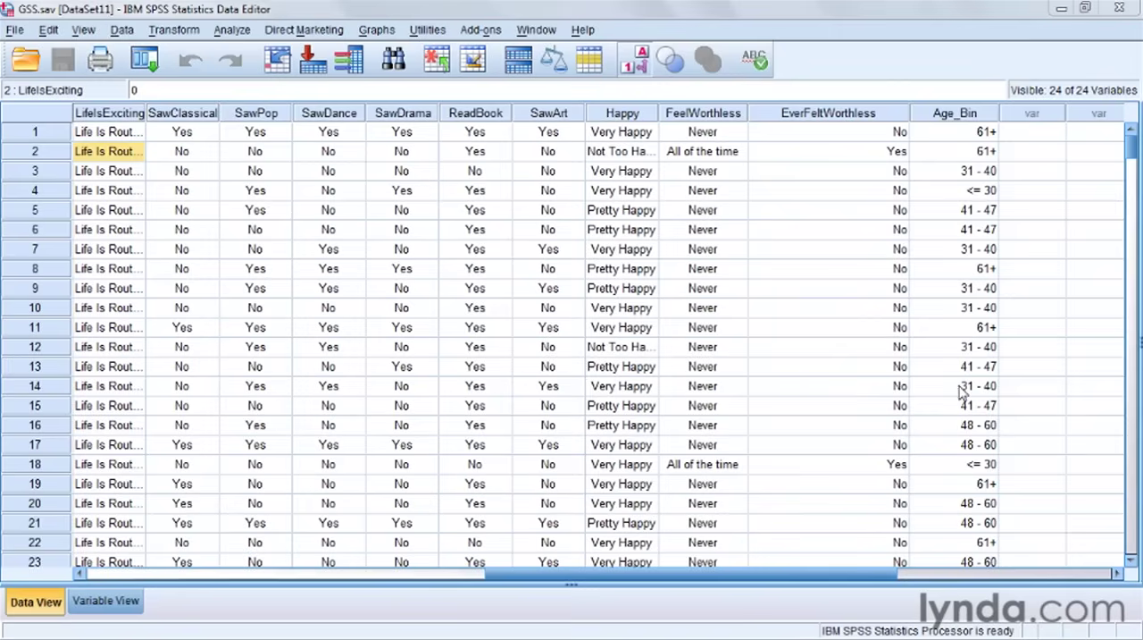
Review the data grid before starting the ranking
{"action": "scroll", "scroll_direction": "down", "scroll_amount": 3}
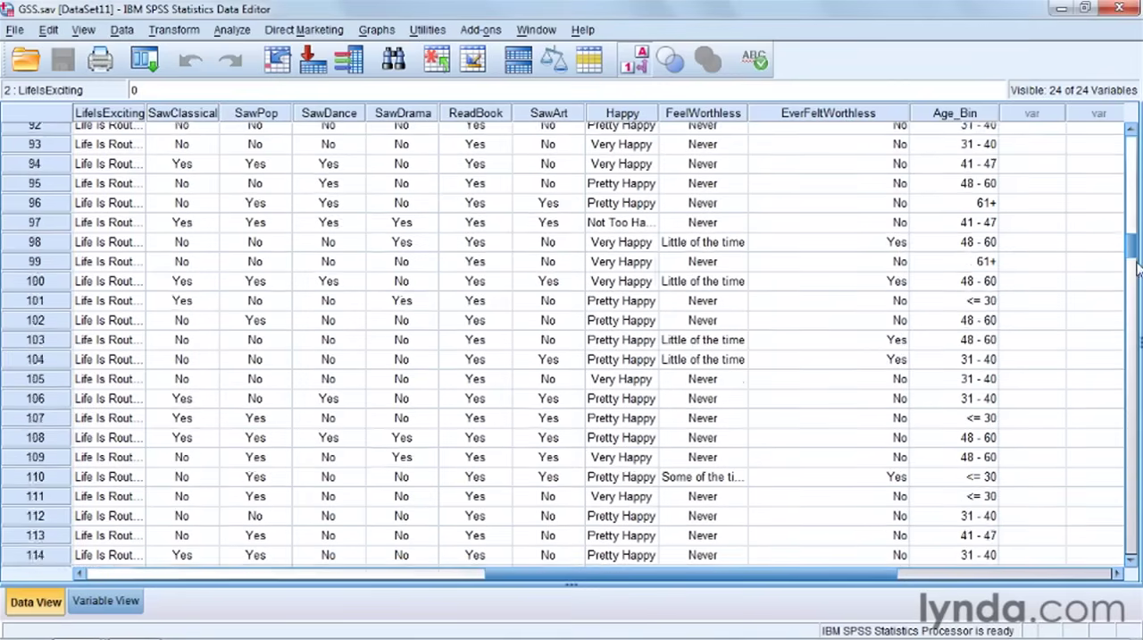
{"action": "scroll", "scroll_direction": "down", "scroll_amount": 3}
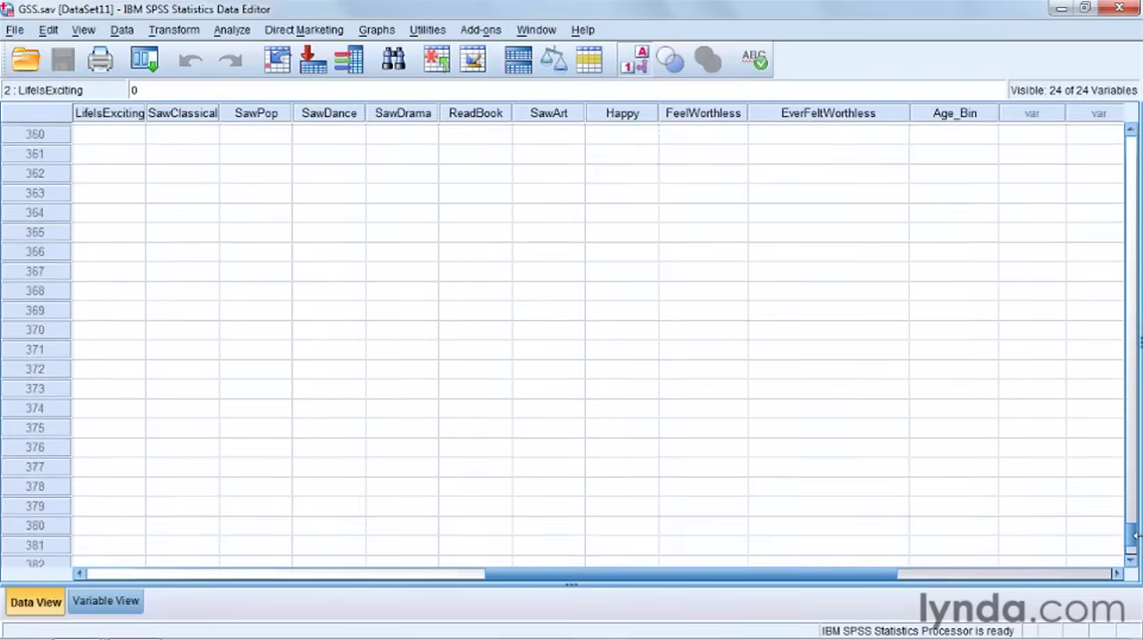
{"action": "scroll", "scroll_direction": "up", "scroll_amount": 3}
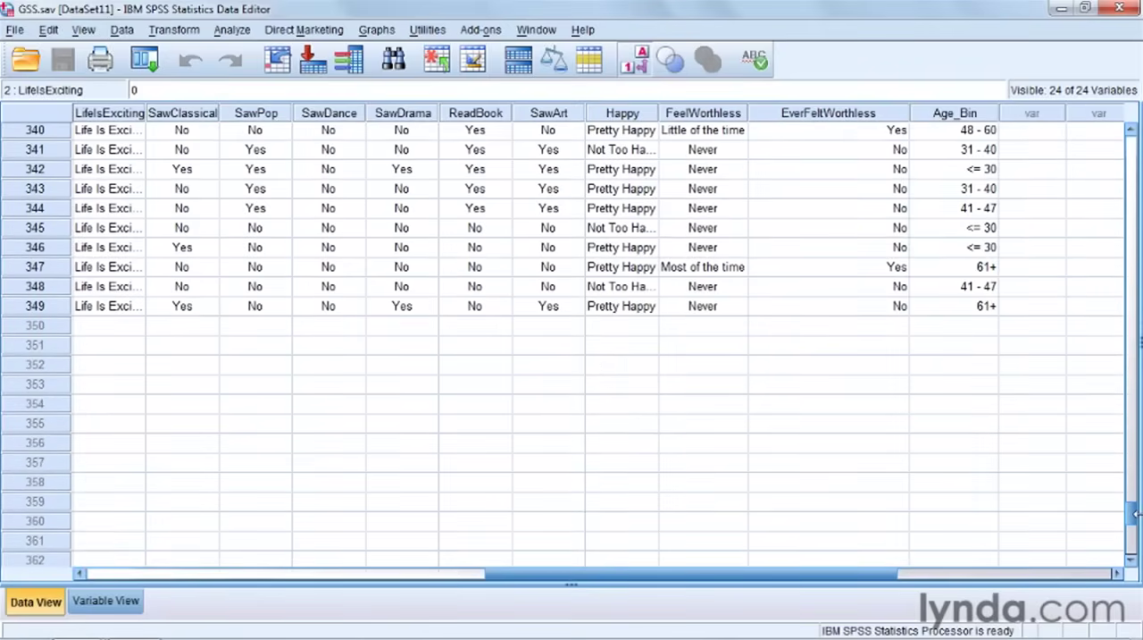
{"action": "left_click", "coordinate": [34, 306]}
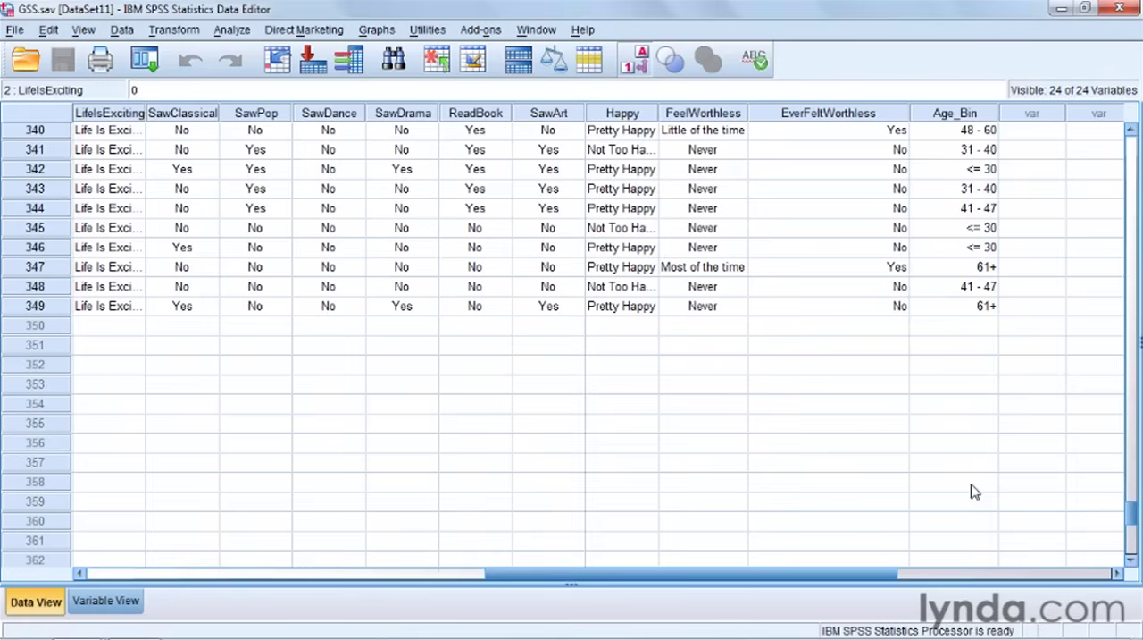
{"action": "mouse_move", "coordinate": [677, 369]}
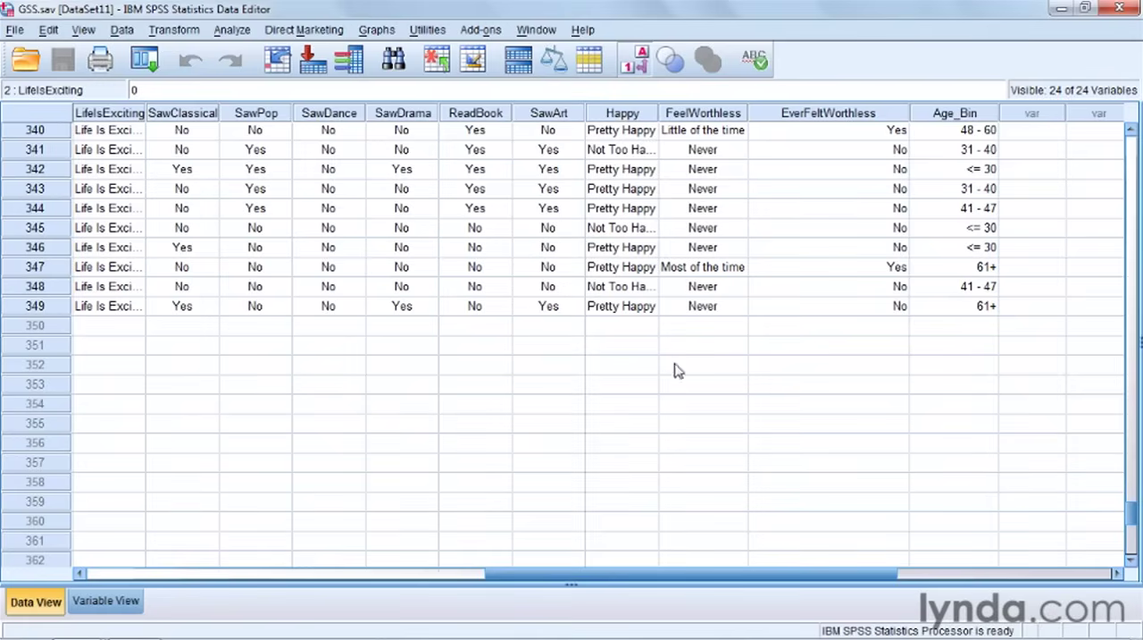
Start Transform > Rank Cases and add Age as the variable to rank
{"action": "left_click", "coordinate": [175, 29]}
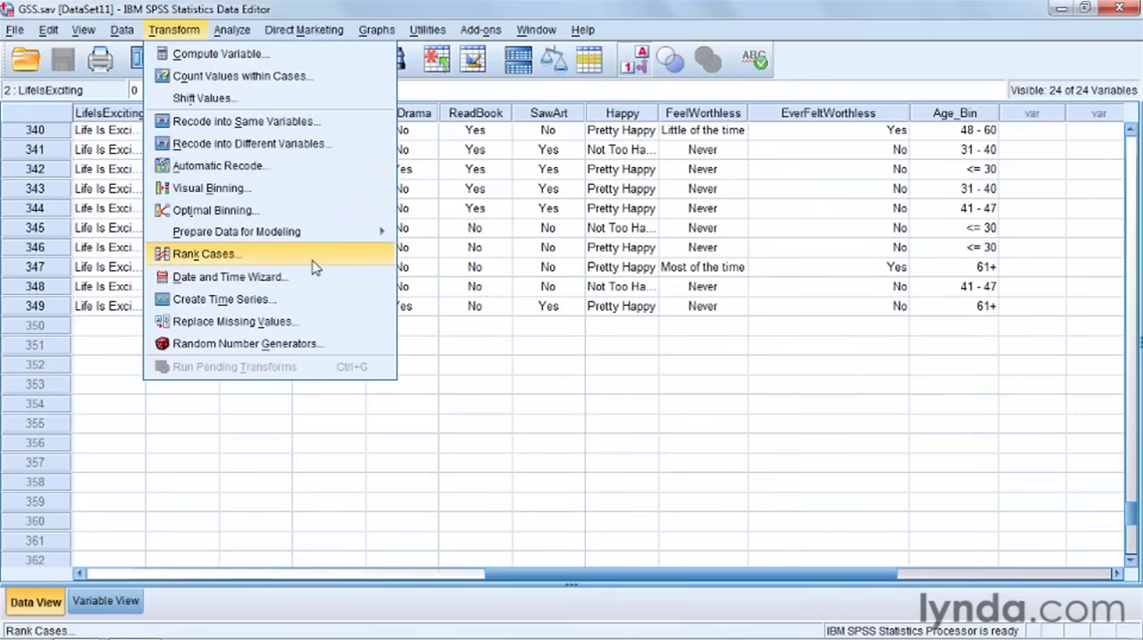
{"action": "left_click", "coordinate": [207, 254]}
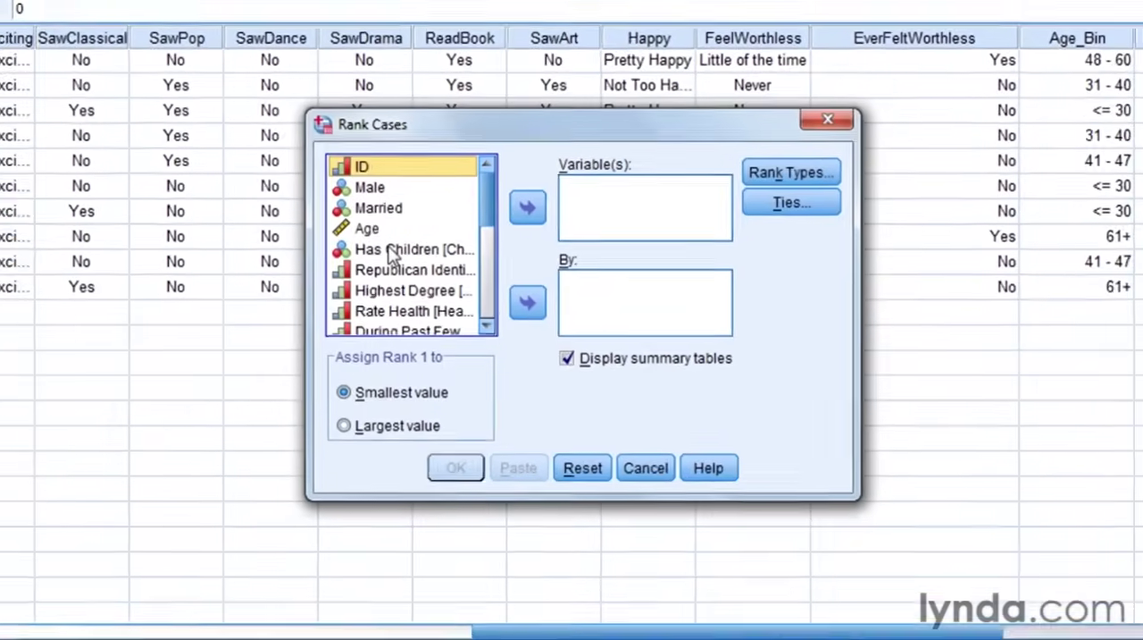
{"action": "left_click", "coordinate": [368, 229]}
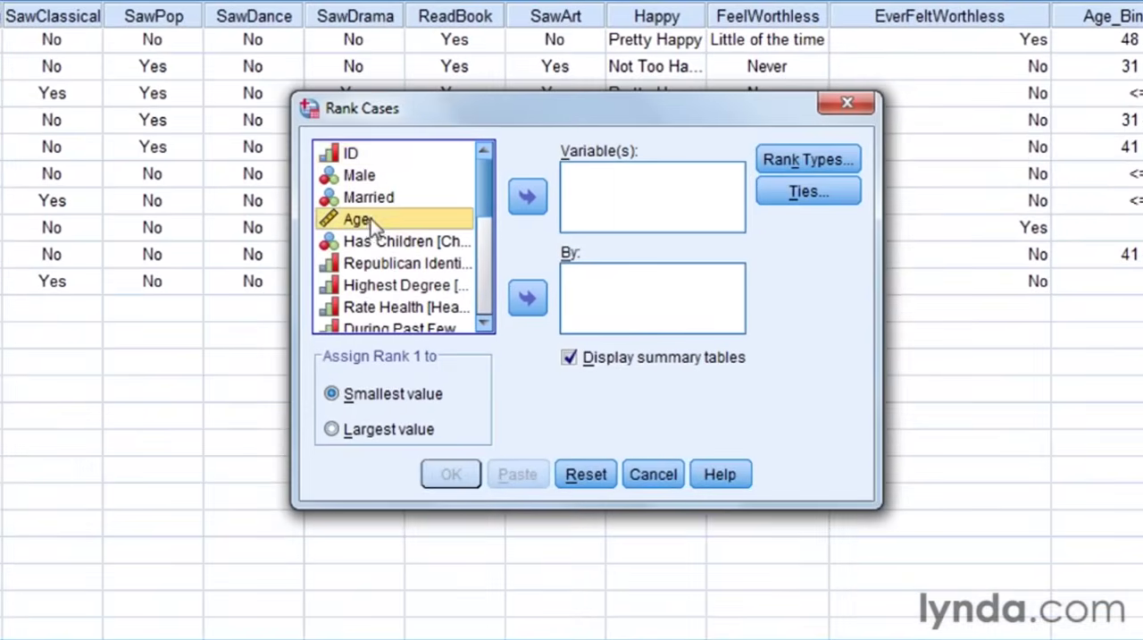
{"action": "left_click", "coordinate": [527, 196]}
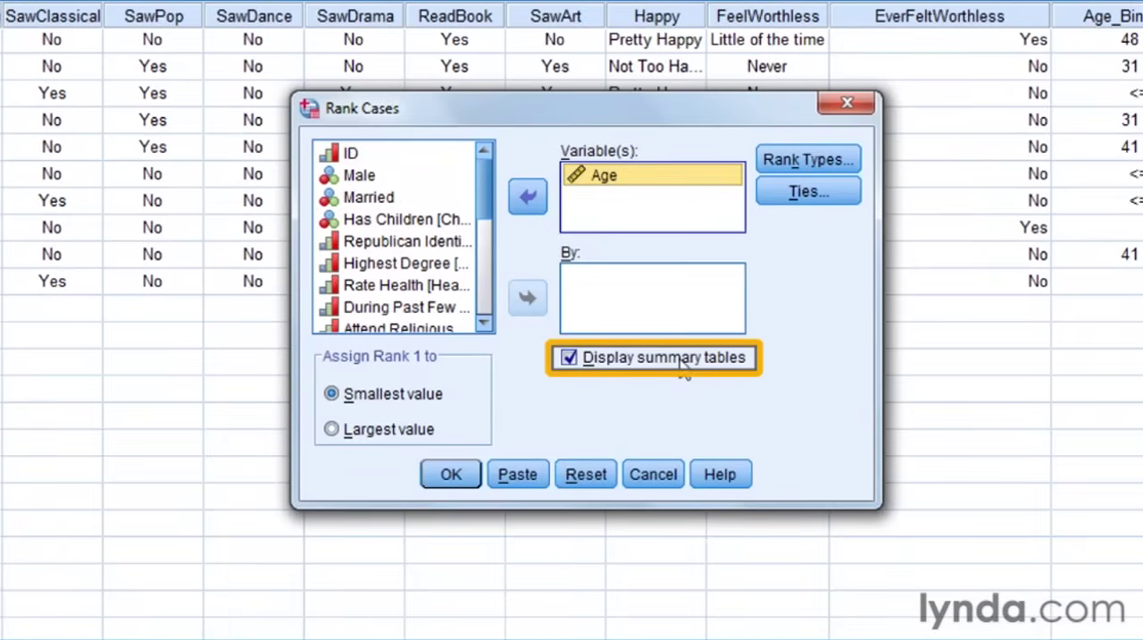
{"action": "mouse_move", "coordinate": [396, 372]}
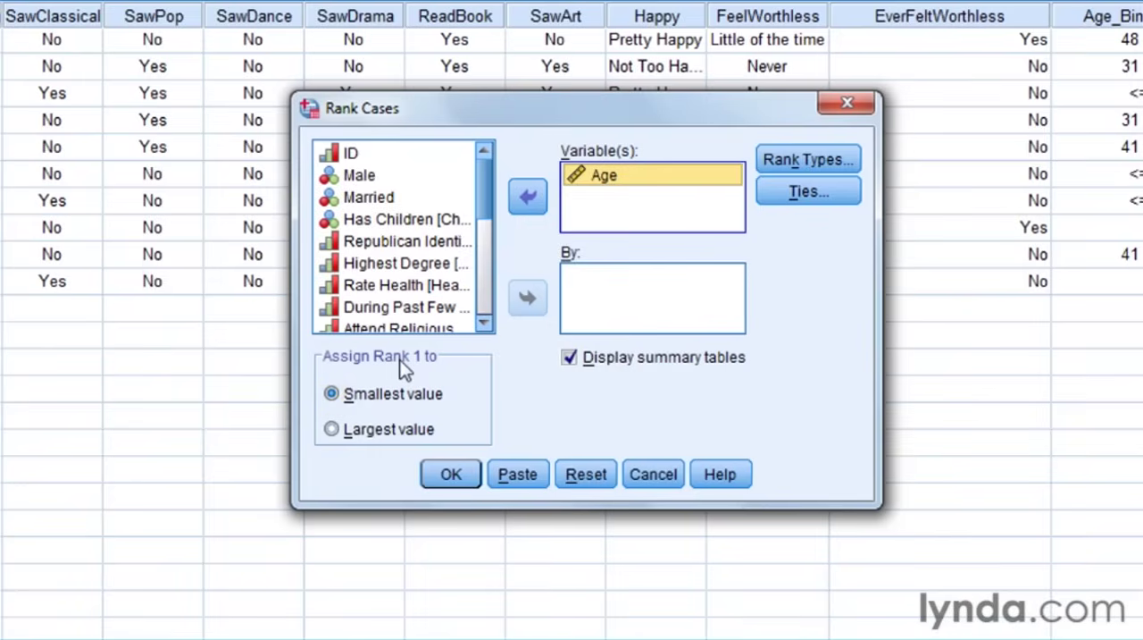
{"action": "mouse_move", "coordinate": [808, 159]}
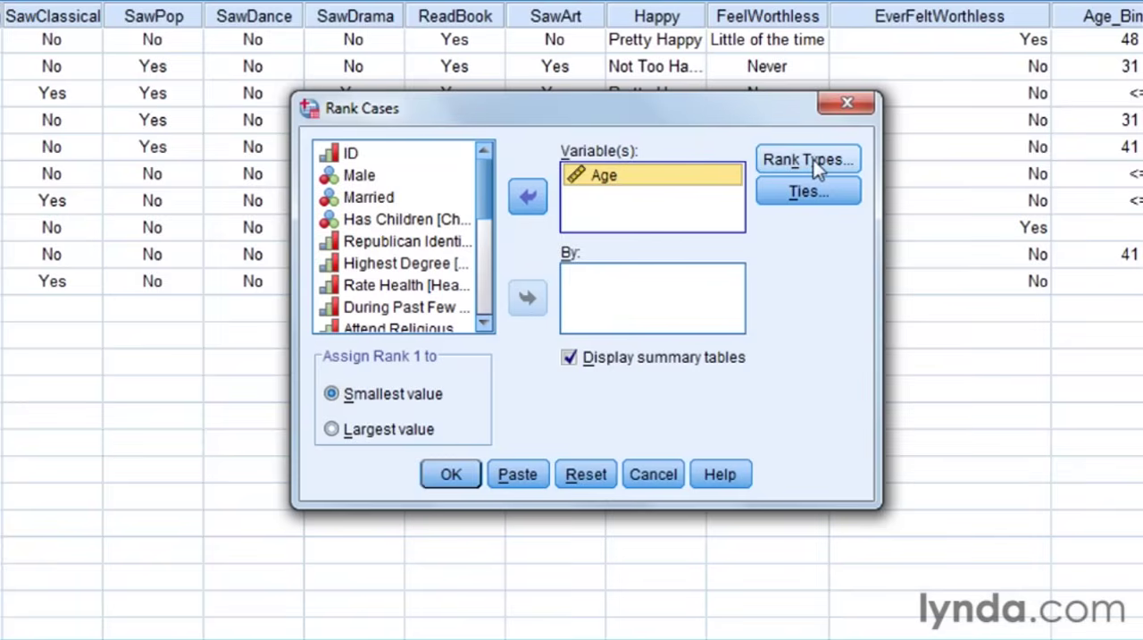
In Rank Types, leave only Rank checked after trying Ntiles, and continue
{"action": "left_click", "coordinate": [808, 159]}
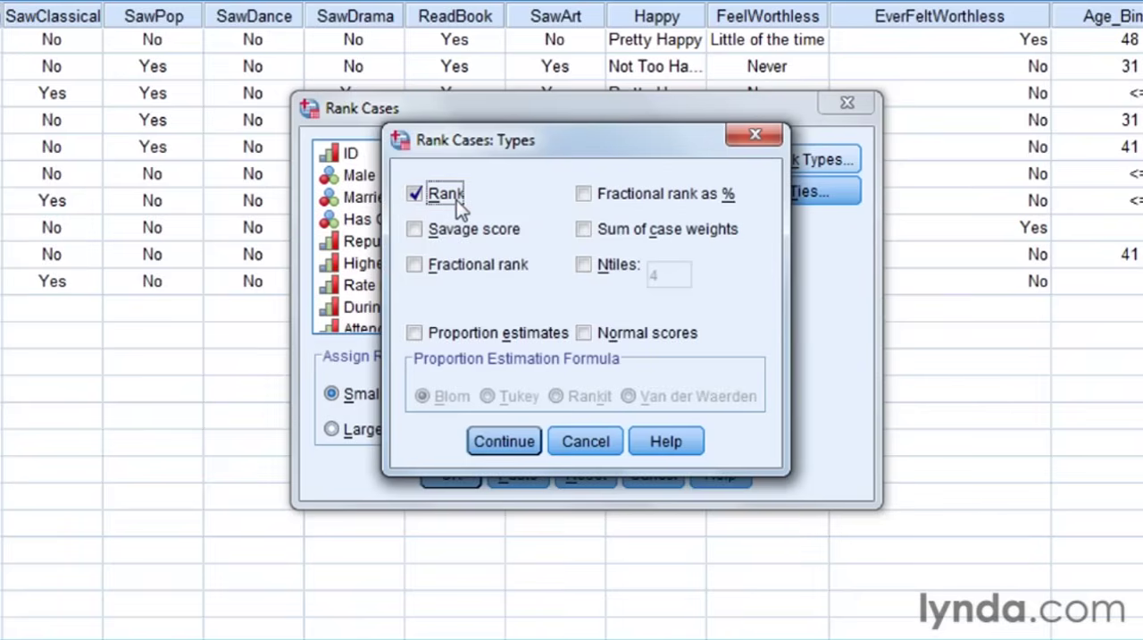
{"action": "mouse_move", "coordinate": [712, 209]}
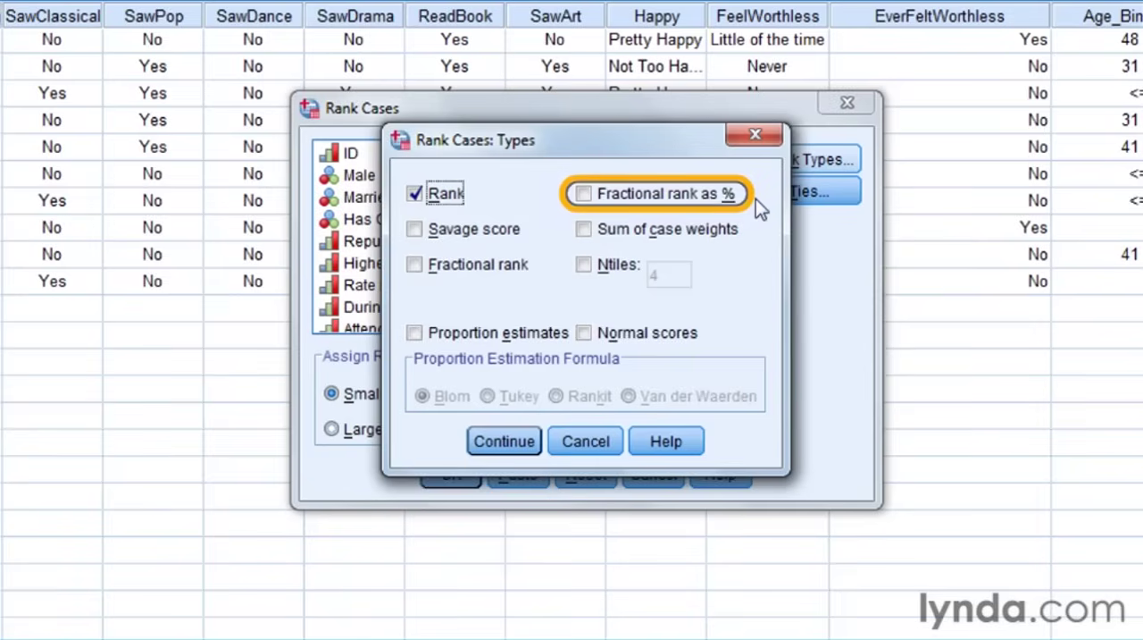
{"action": "mouse_move", "coordinate": [759, 207]}
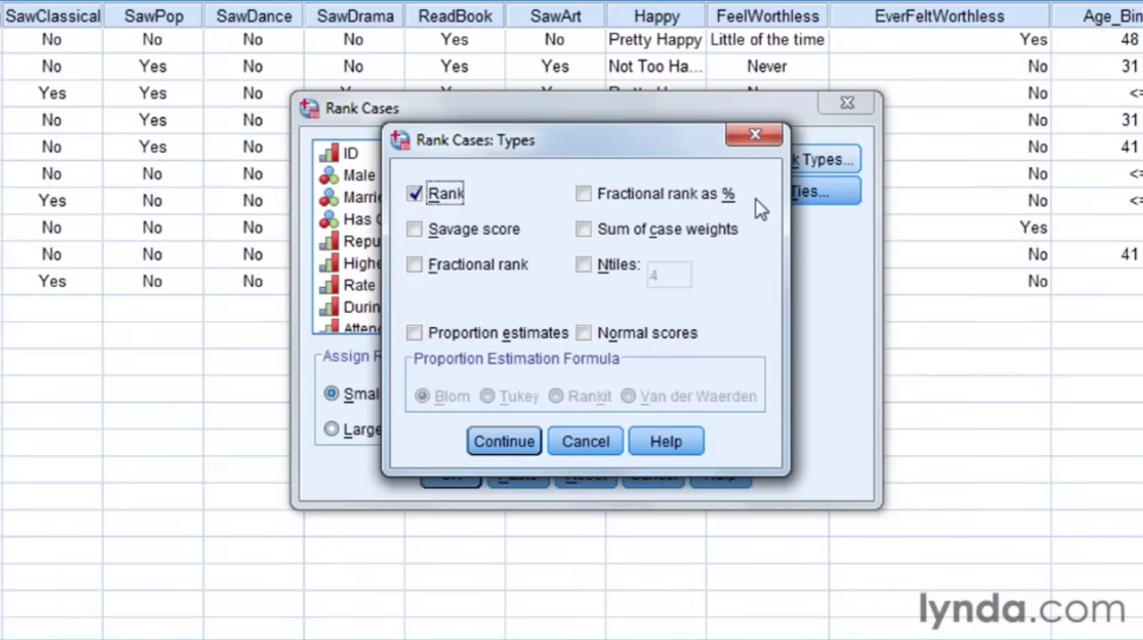
{"action": "mouse_move", "coordinate": [583, 195]}
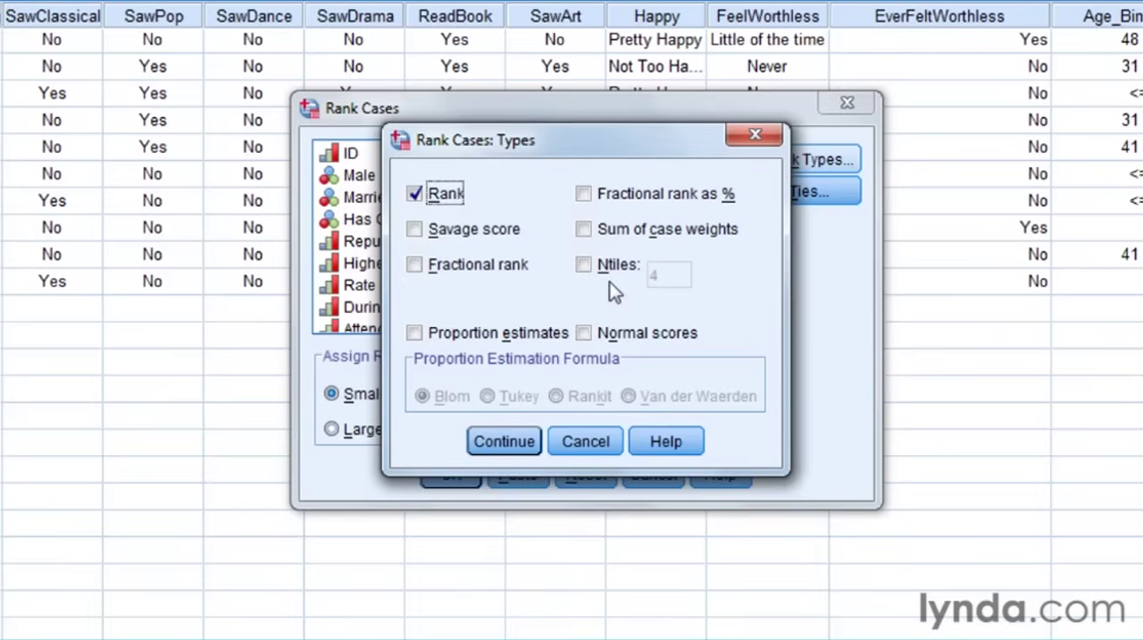
{"action": "left_click", "coordinate": [582, 264]}
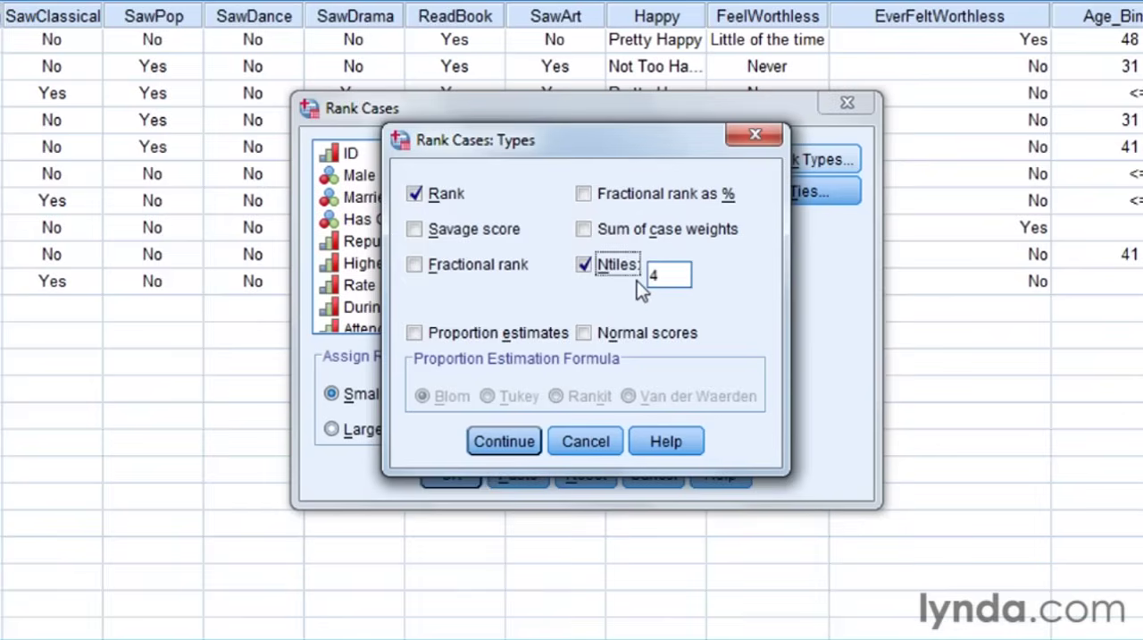
{"action": "mouse_move", "coordinate": [675, 325]}
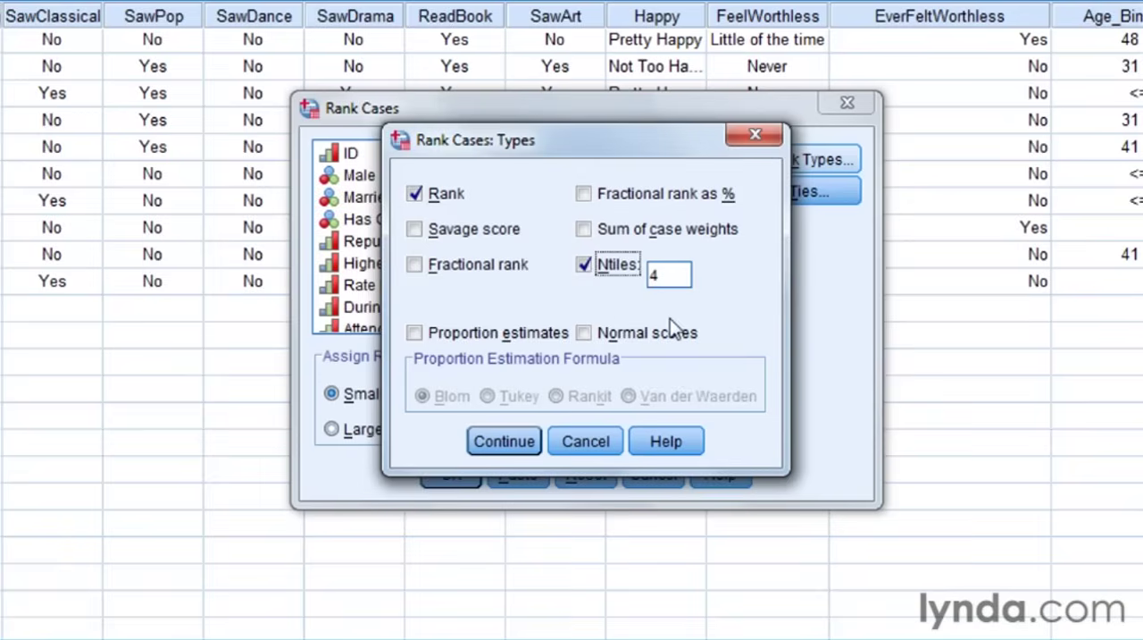
{"action": "left_click", "coordinate": [584, 264]}
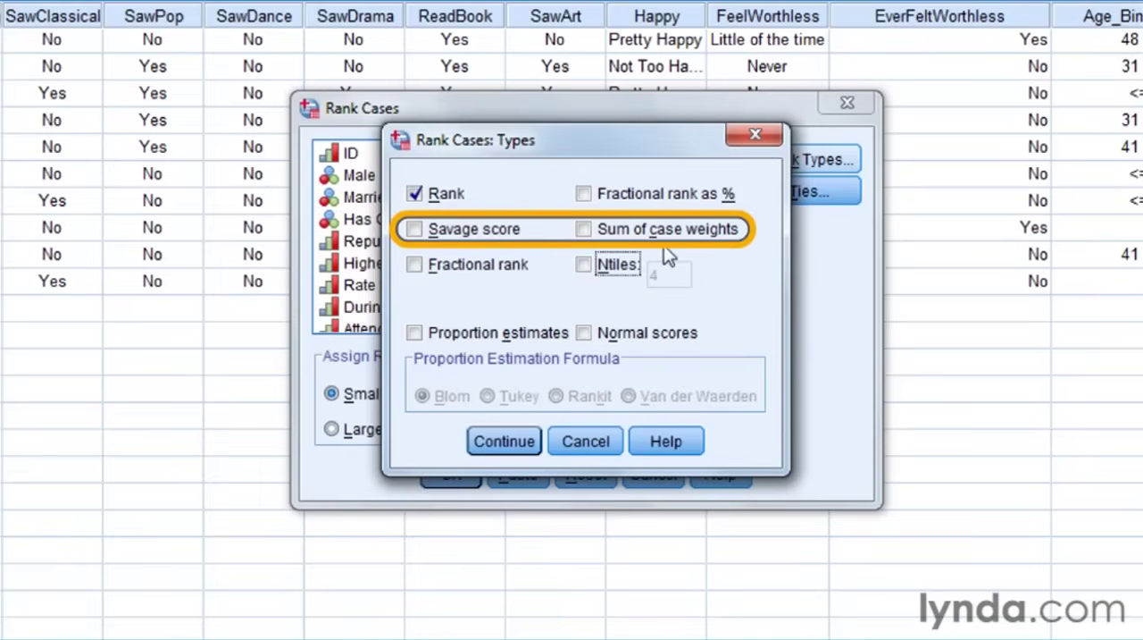
{"action": "mouse_move", "coordinate": [550, 357]}
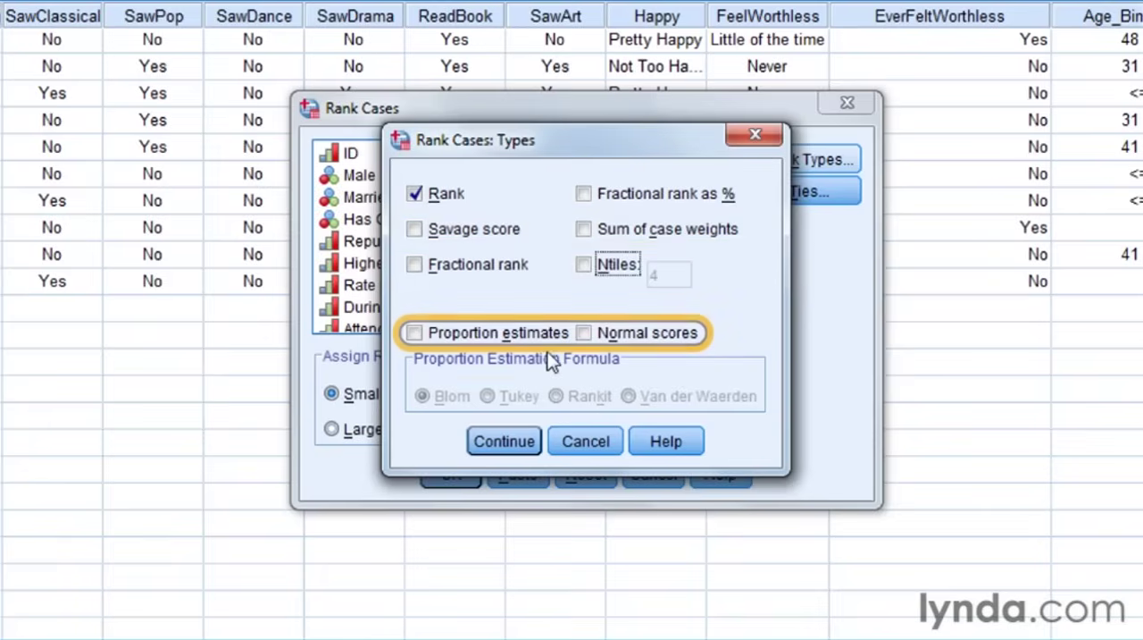
{"action": "mouse_move", "coordinate": [587, 361]}
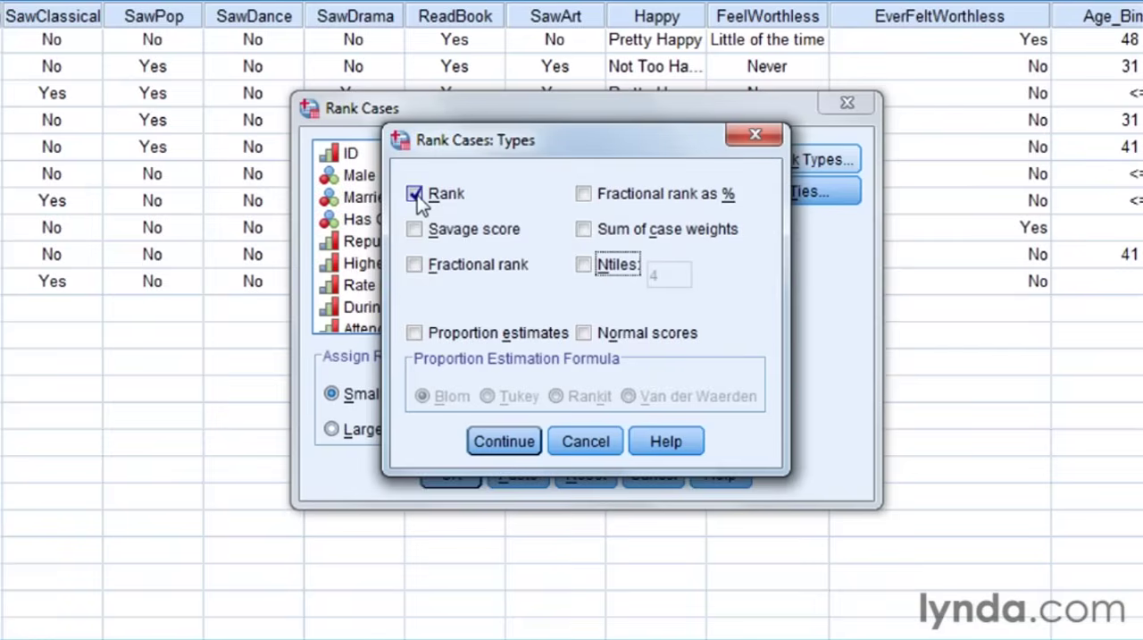
{"action": "left_click", "coordinate": [504, 440]}
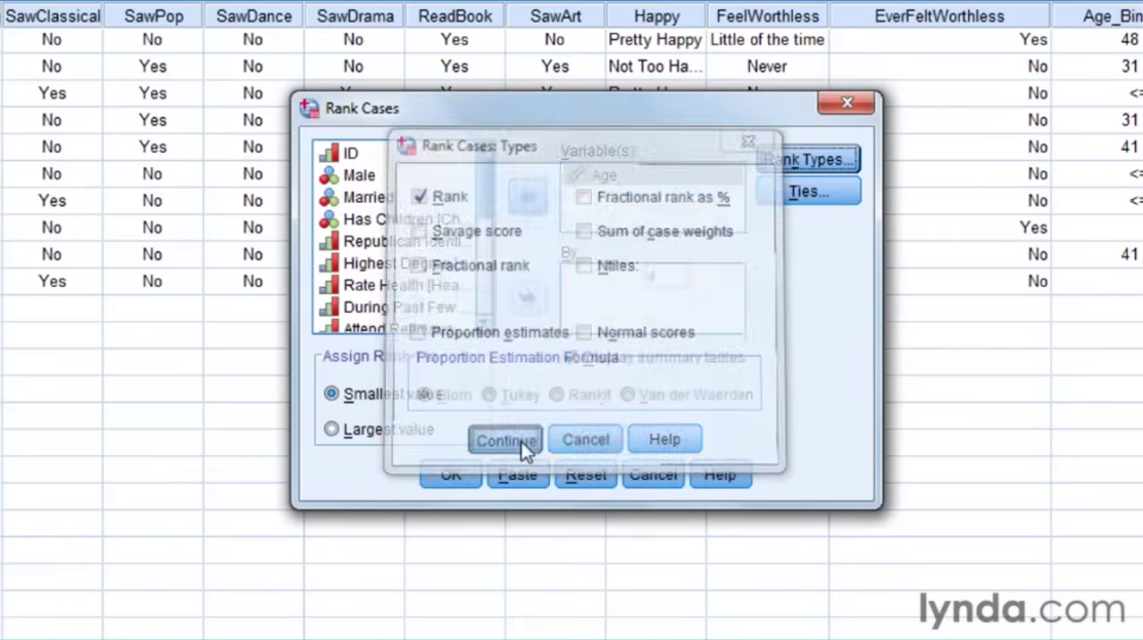
Set tied Age values to receive the Low rank and keep rank 1 on the smallest value
{"action": "left_click", "coordinate": [504, 439]}
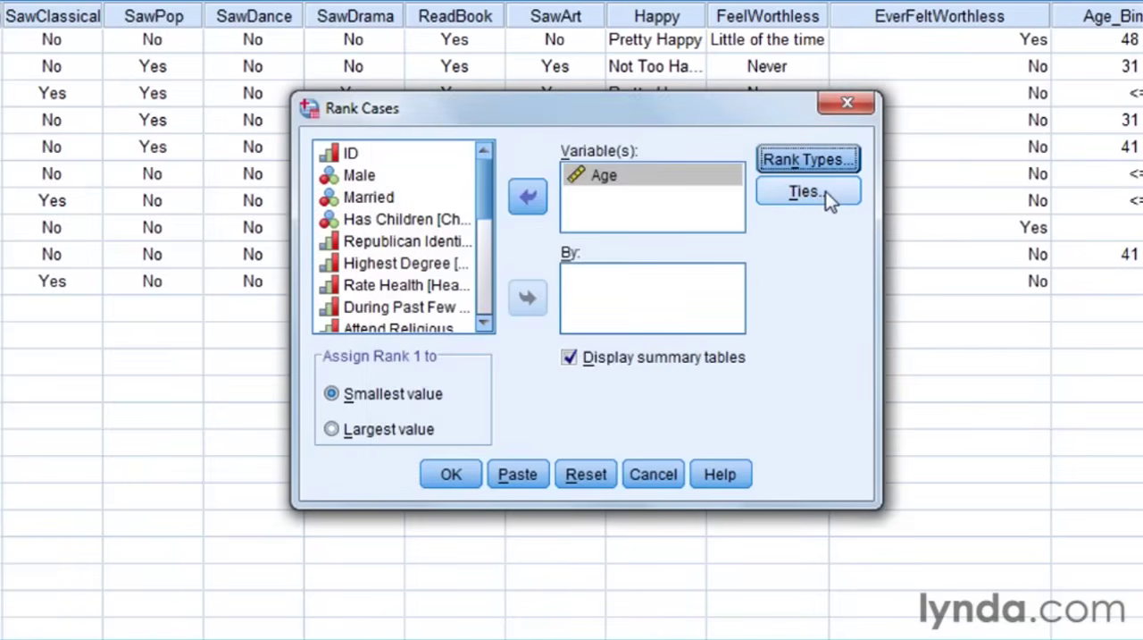
{"action": "left_click", "coordinate": [808, 191]}
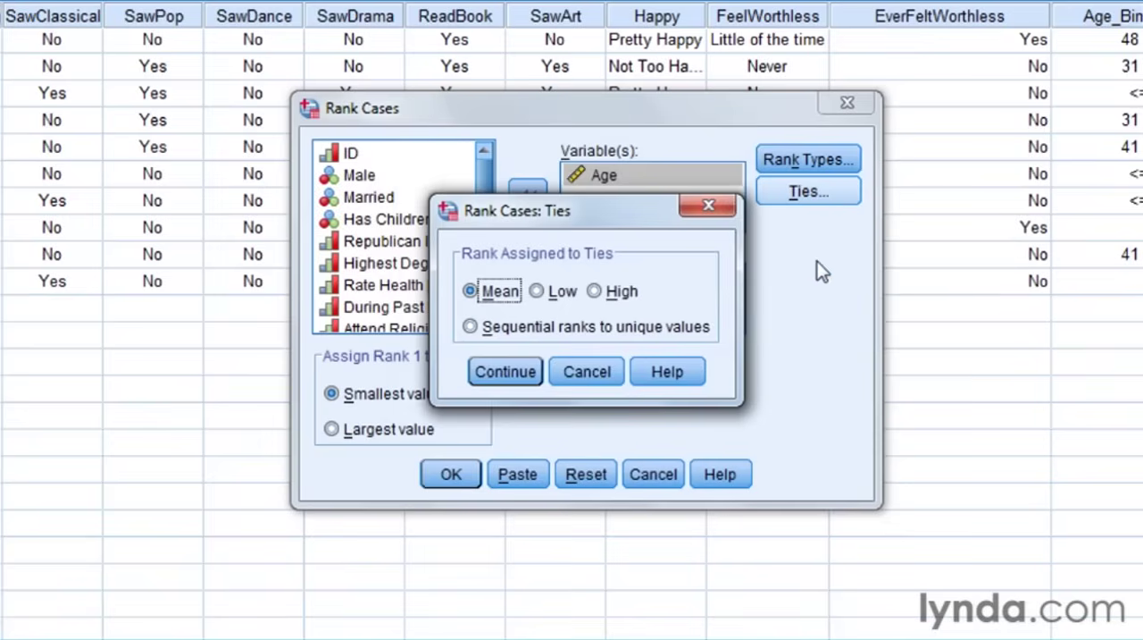
{"action": "mouse_move", "coordinate": [500, 313]}
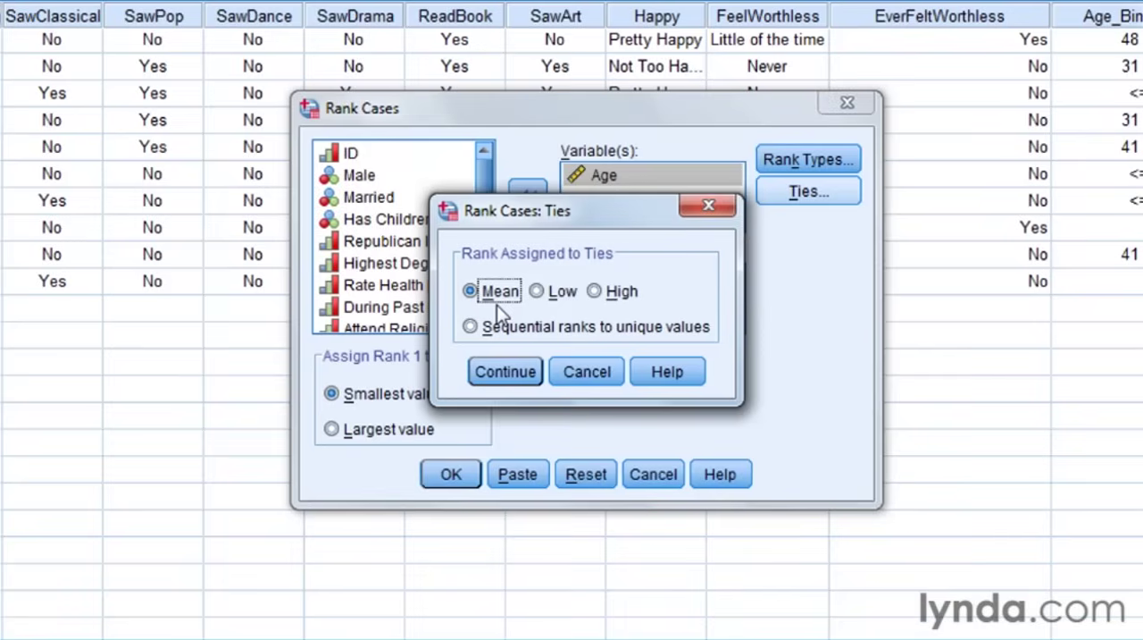
{"action": "mouse_move", "coordinate": [536, 291]}
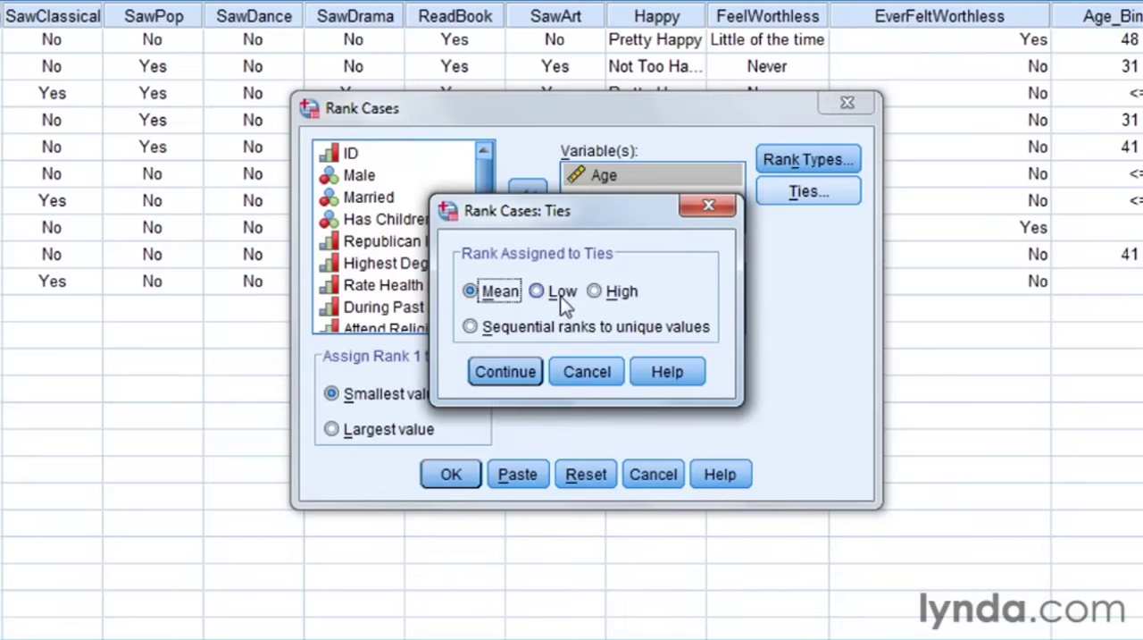
{"action": "mouse_move", "coordinate": [640, 303]}
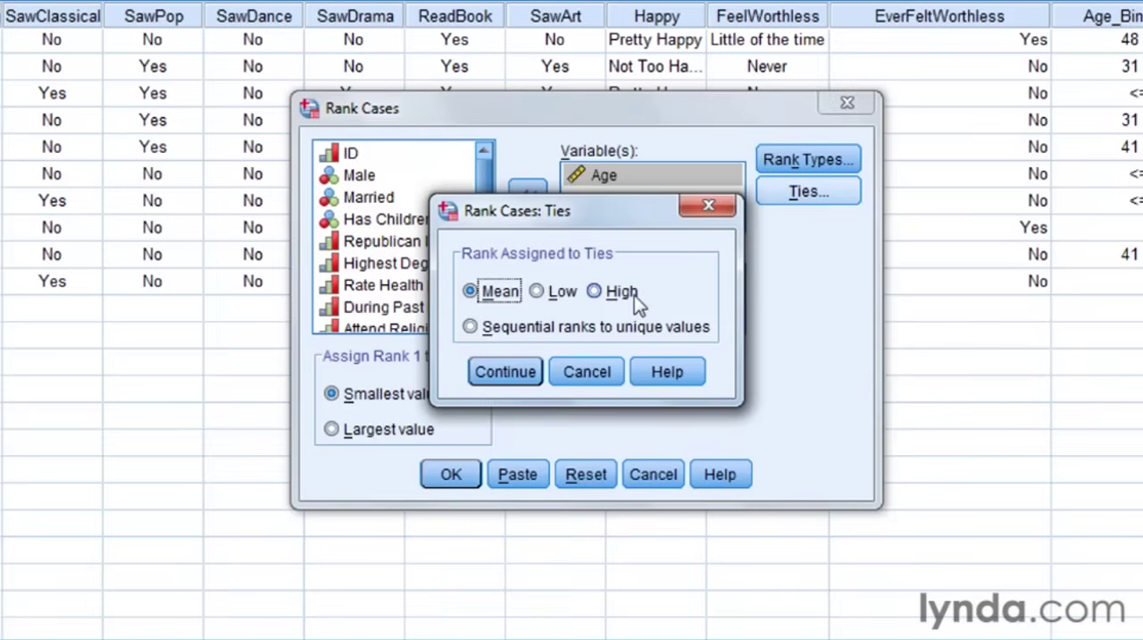
{"action": "left_click", "coordinate": [536, 291]}
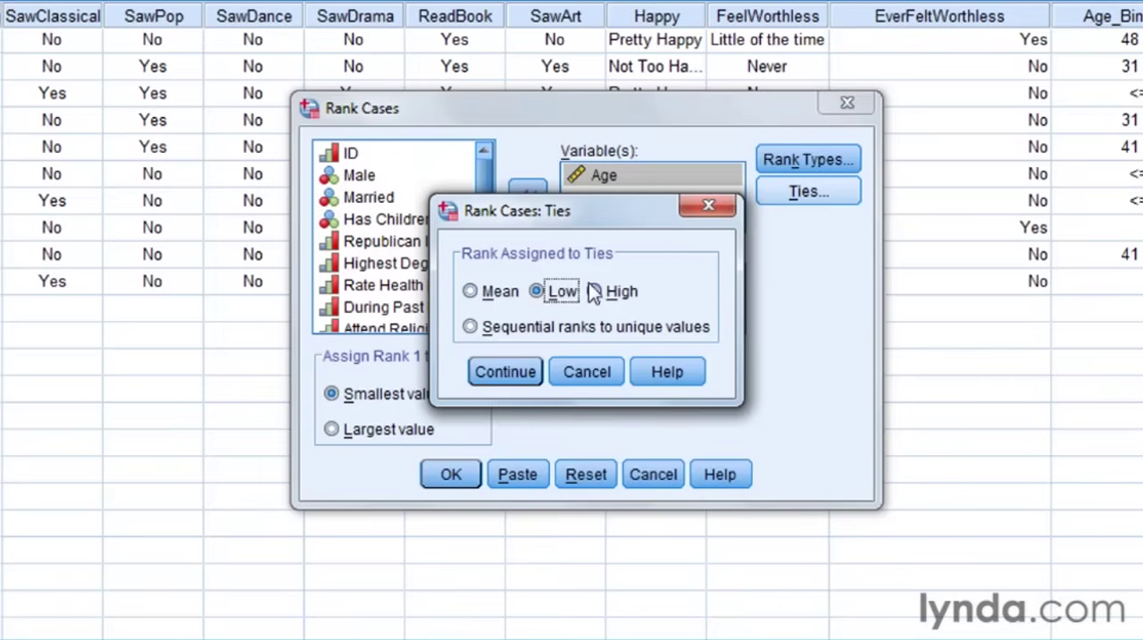
{"action": "mouse_move", "coordinate": [592, 307]}
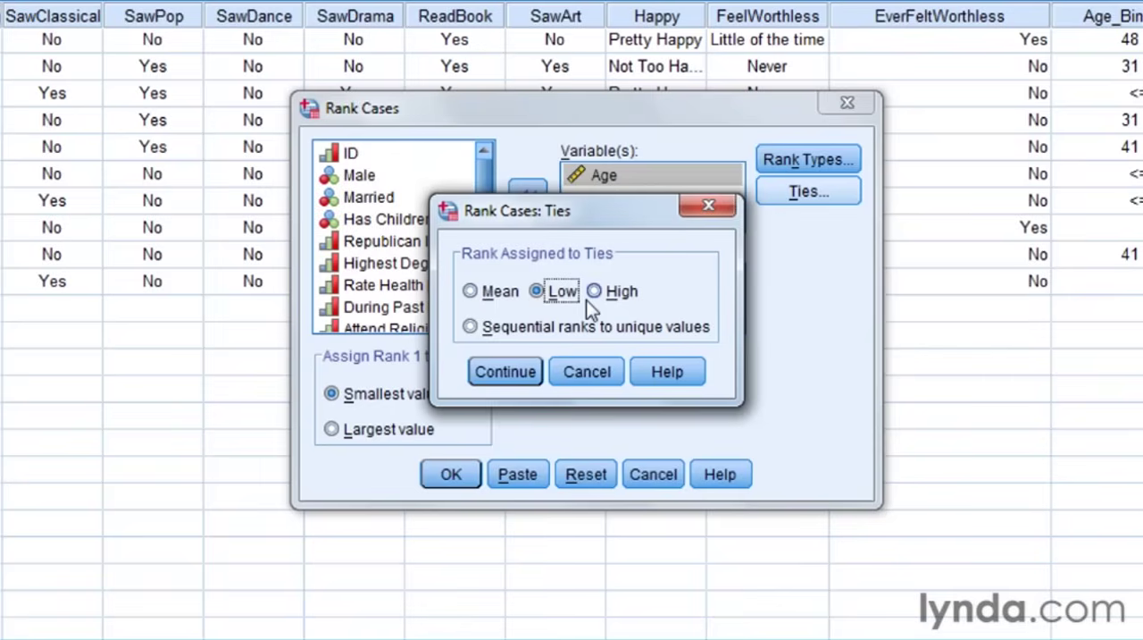
{"action": "mouse_move", "coordinate": [580, 339]}
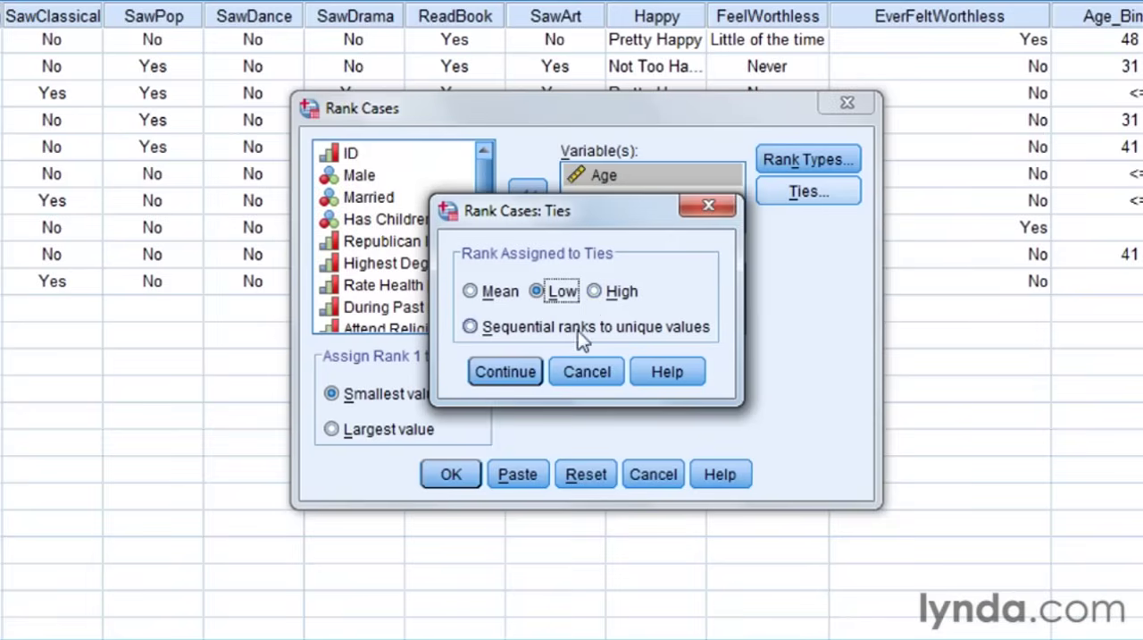
{"action": "left_click", "coordinate": [503, 371]}
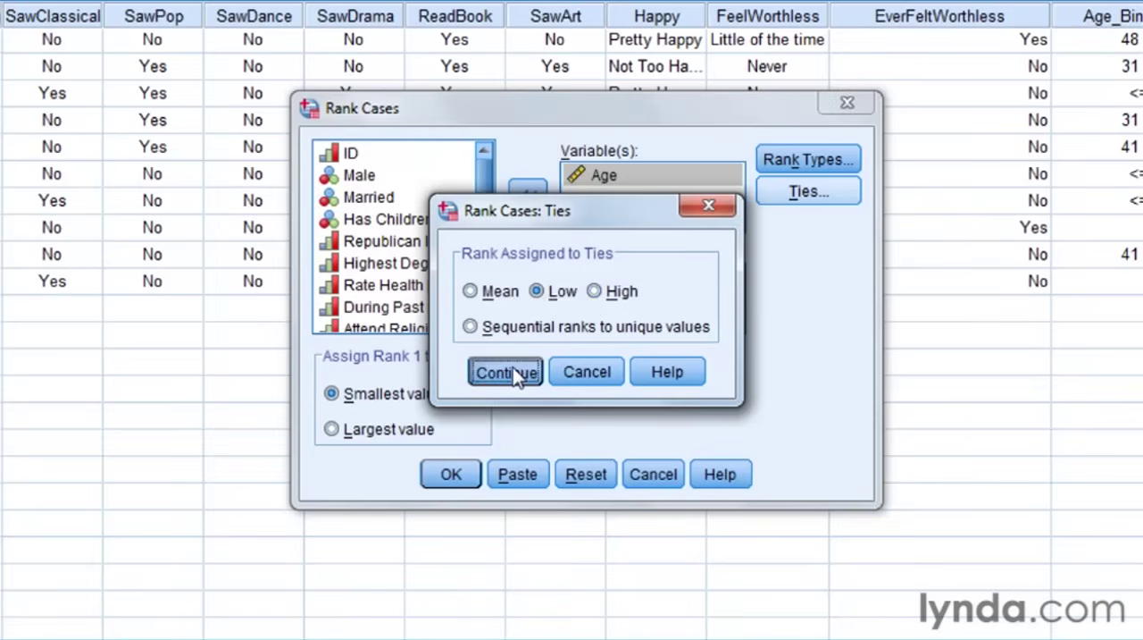
{"action": "left_click", "coordinate": [504, 372]}
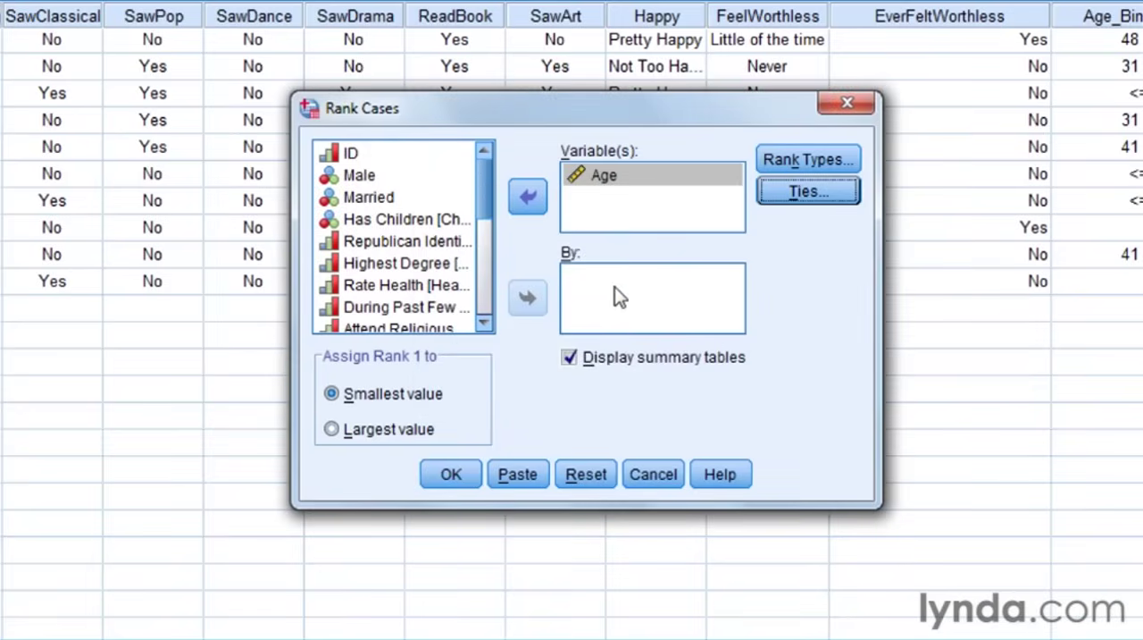
{"action": "mouse_move", "coordinate": [558, 300]}
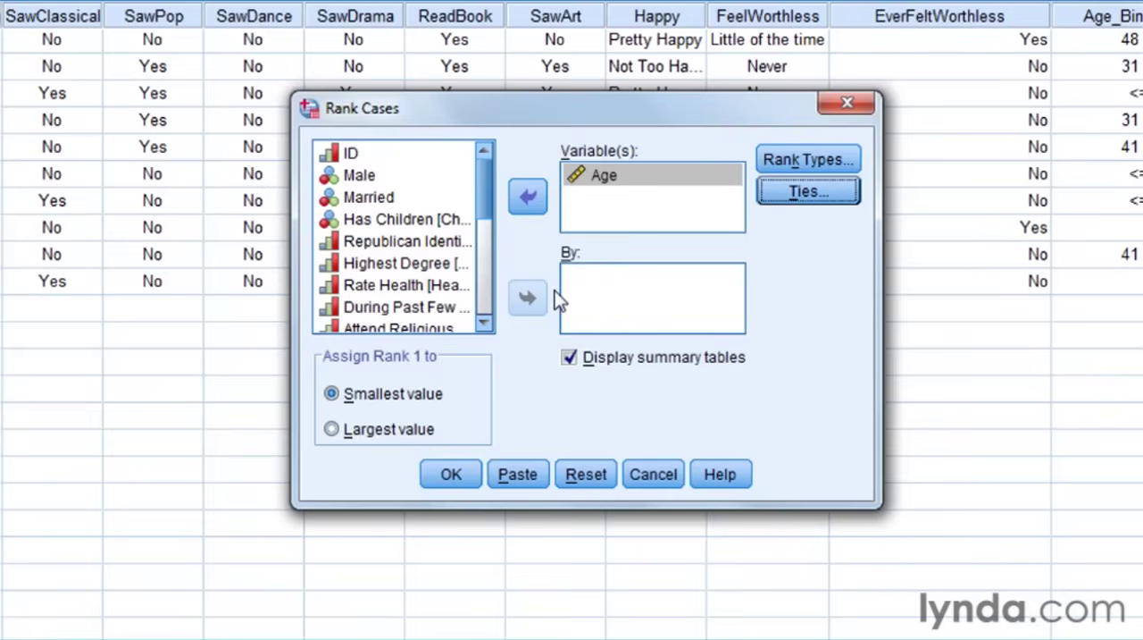
{"action": "mouse_move", "coordinate": [499, 265]}
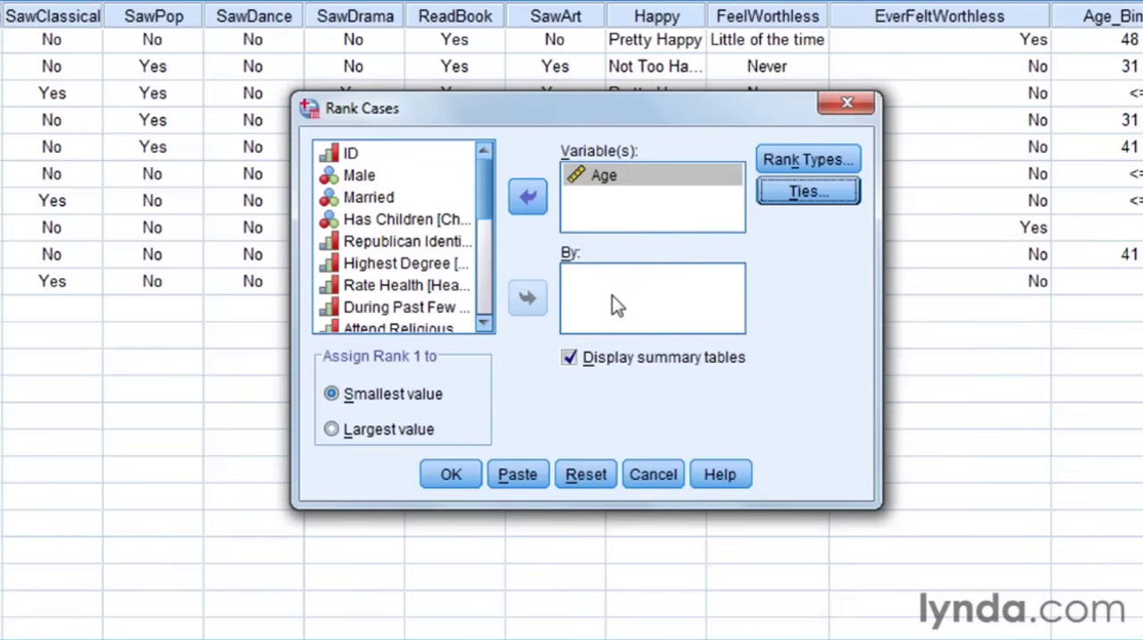
{"action": "mouse_move", "coordinate": [450, 473]}
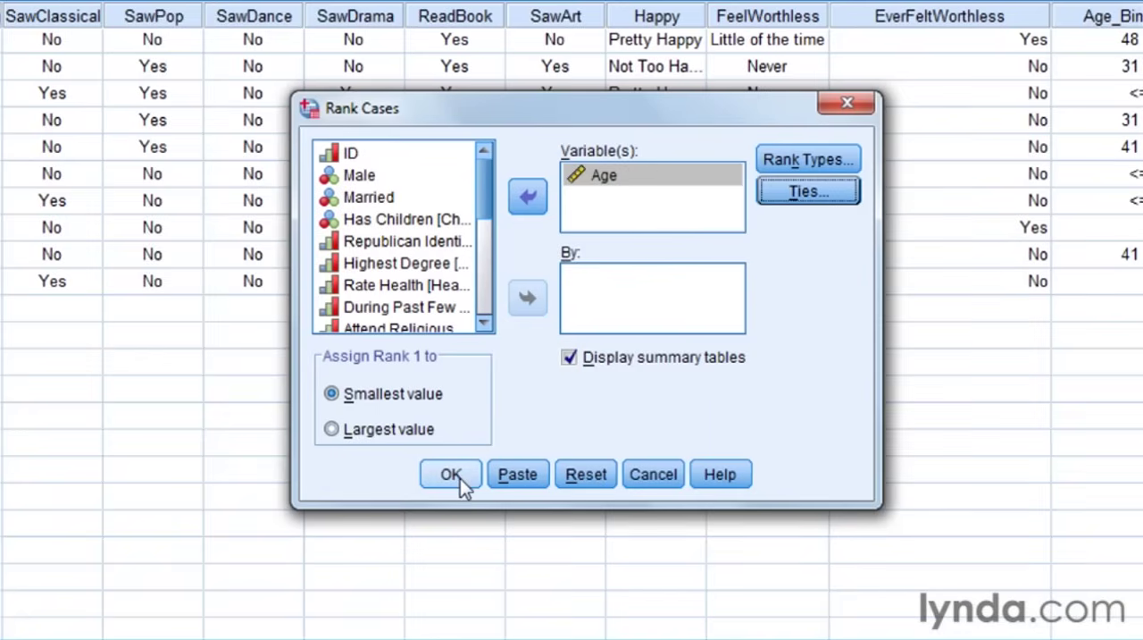
Run the ranking to create RAge (Rank of Age) and select its Created Variables table
{"action": "left_click", "coordinate": [450, 473]}
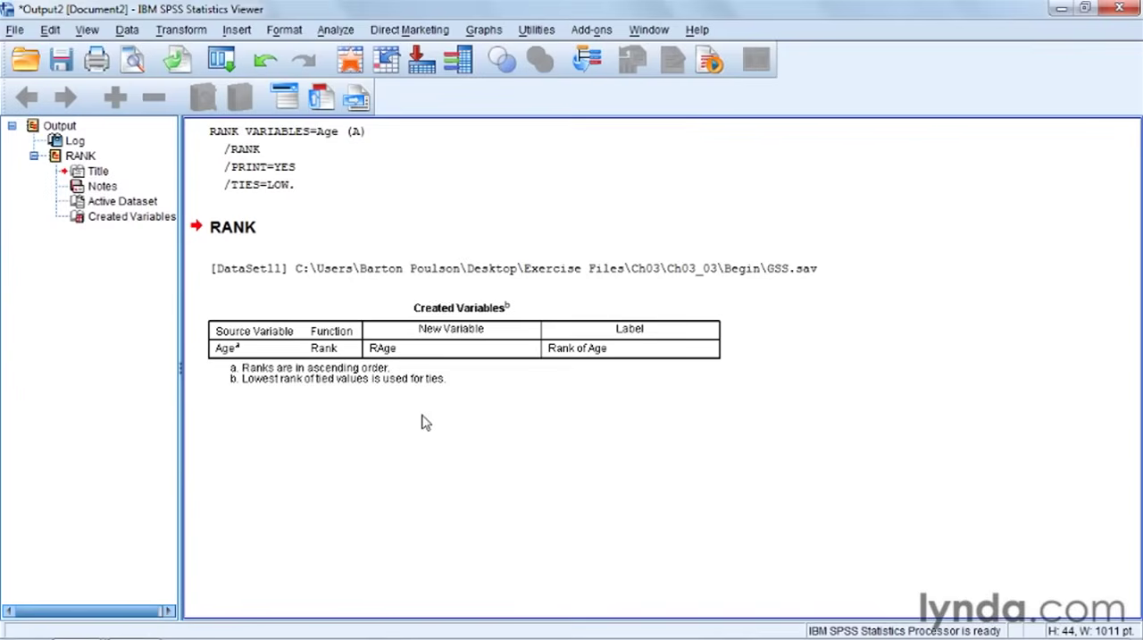
{"action": "mouse_move", "coordinate": [340, 406]}
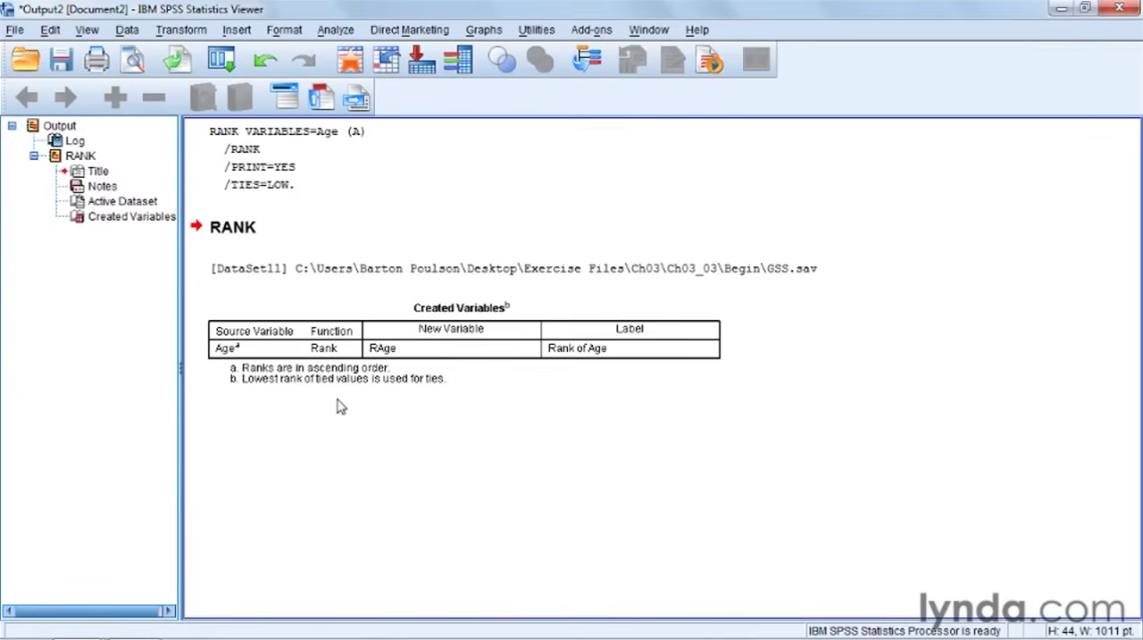
{"action": "left_click", "coordinate": [348, 364]}
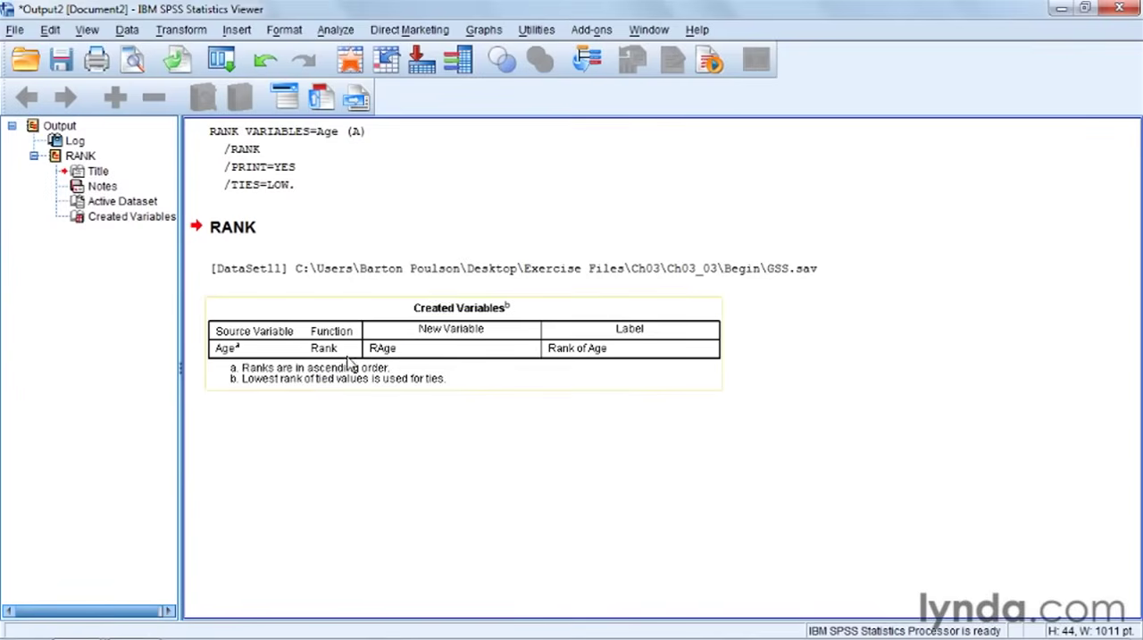
{"action": "mouse_move", "coordinate": [384, 366]}
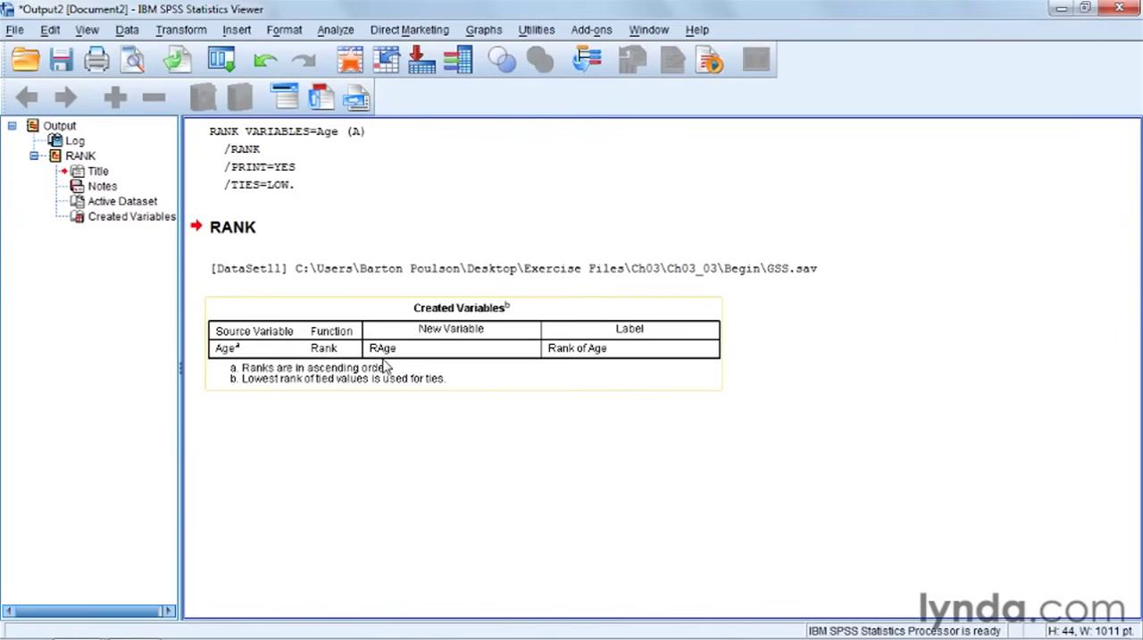
{"action": "mouse_move", "coordinate": [579, 366]}
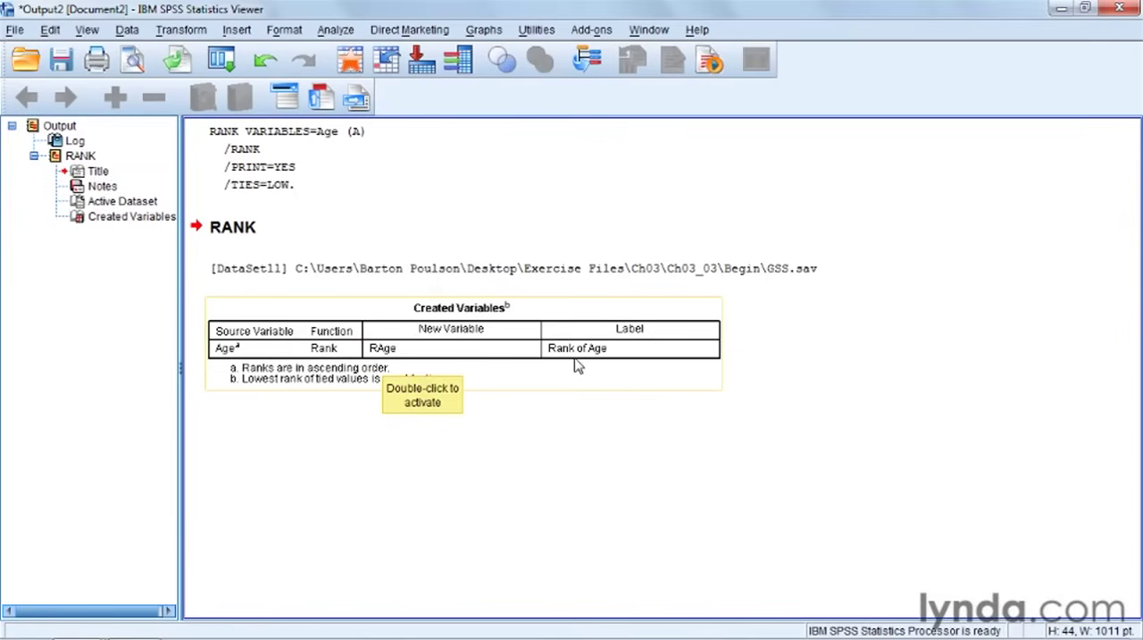
{"action": "mouse_move", "coordinate": [588, 368]}
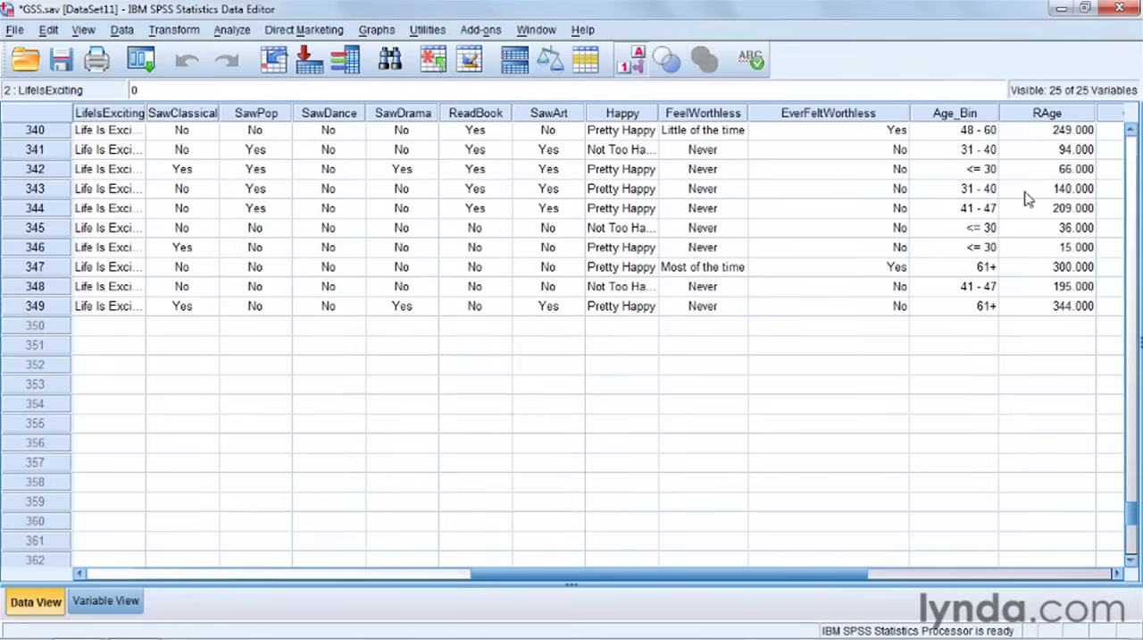
{"action": "mouse_move", "coordinate": [1047, 113]}
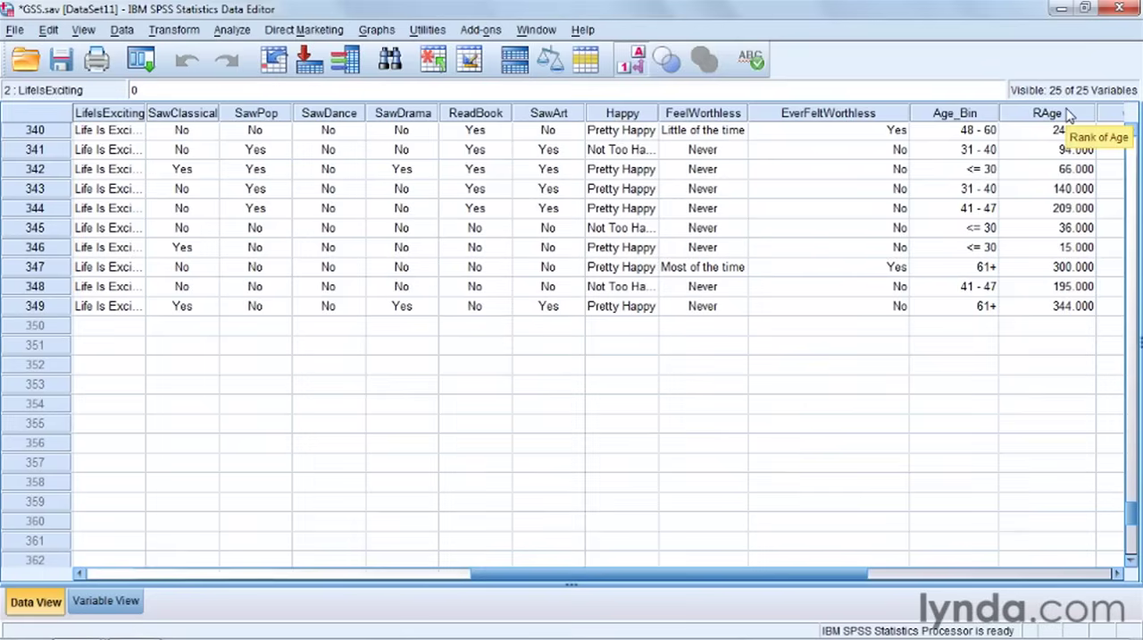
{"action": "mouse_move", "coordinate": [1115, 270]}
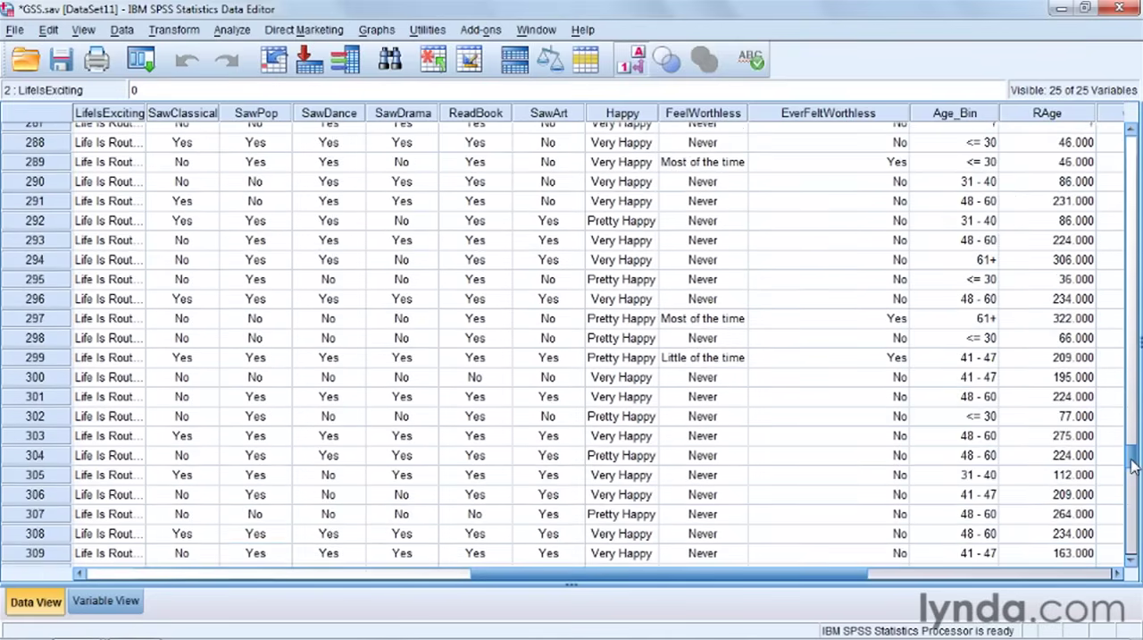
Scroll the Data Editor to see the new RAge column beside Age_Bin
{"action": "scroll", "scroll_direction": "up", "scroll_amount": 3}
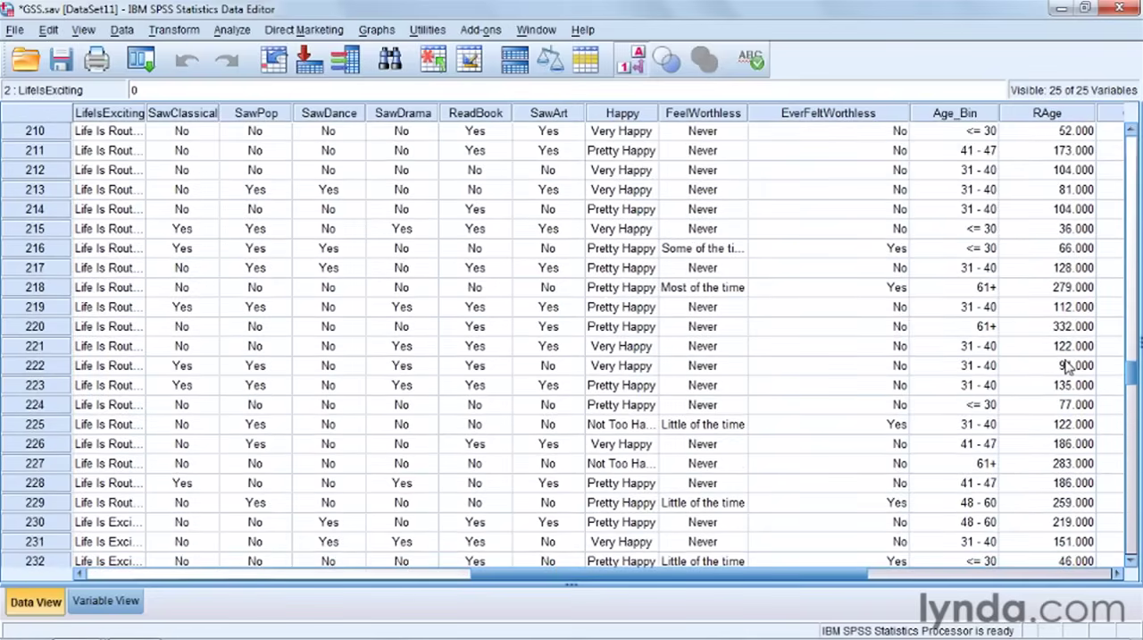
{"action": "mouse_move", "coordinate": [947, 473]}
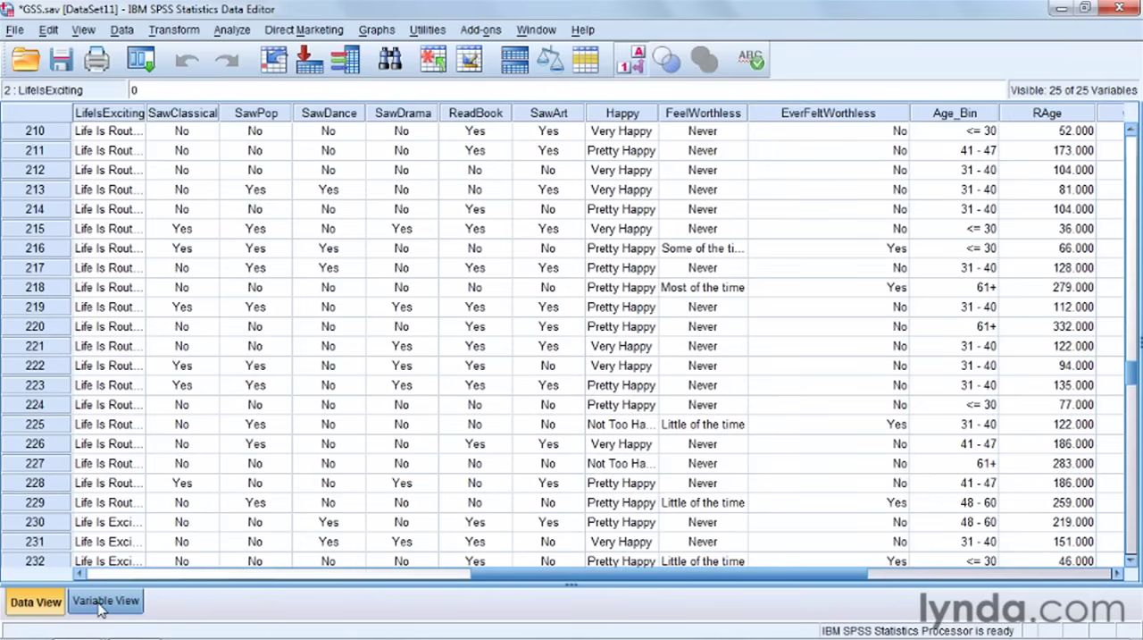
Set RAge to 0 decimals in Variable View and return to the top of Data View
{"action": "left_click", "coordinate": [106, 600]}
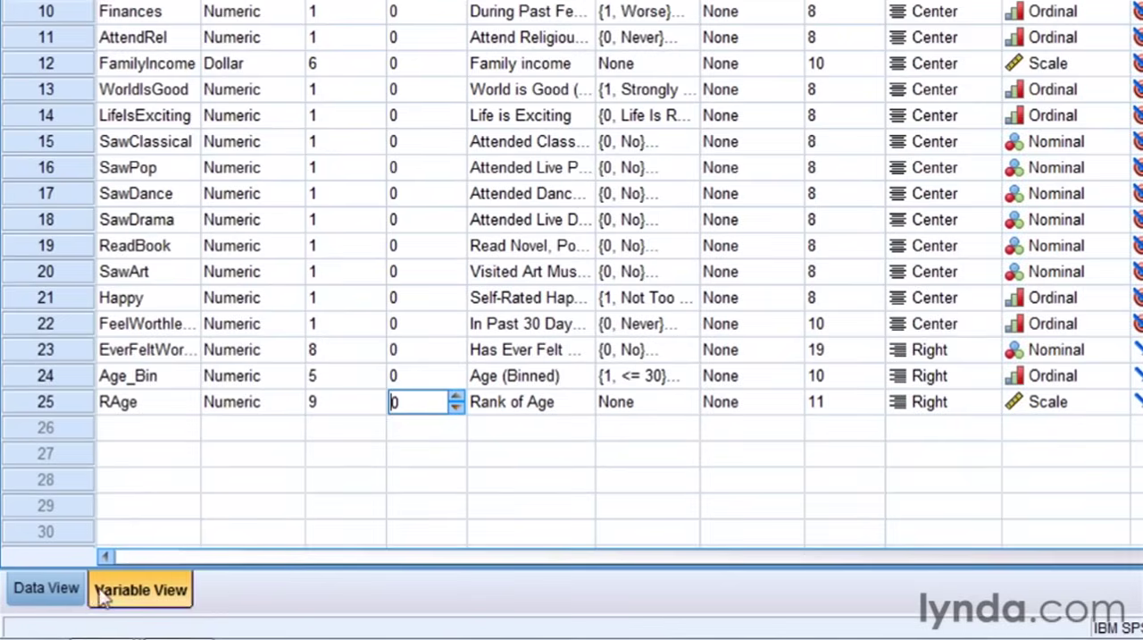
{"action": "left_click", "coordinate": [34, 601]}
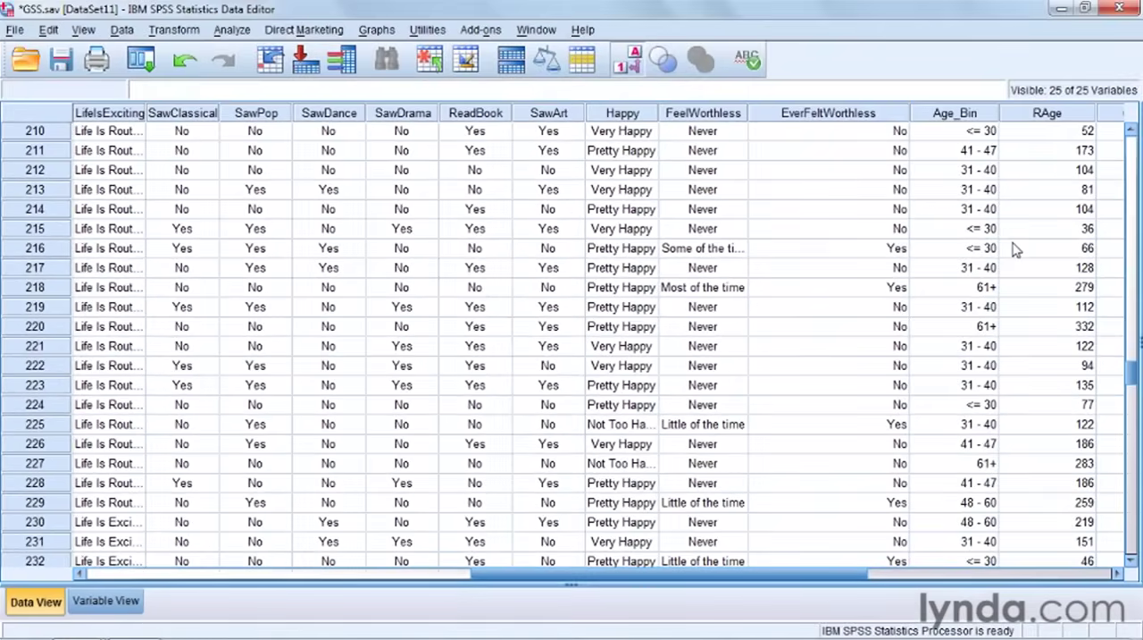
{"action": "scroll", "scroll_direction": "up", "scroll_amount": 3}
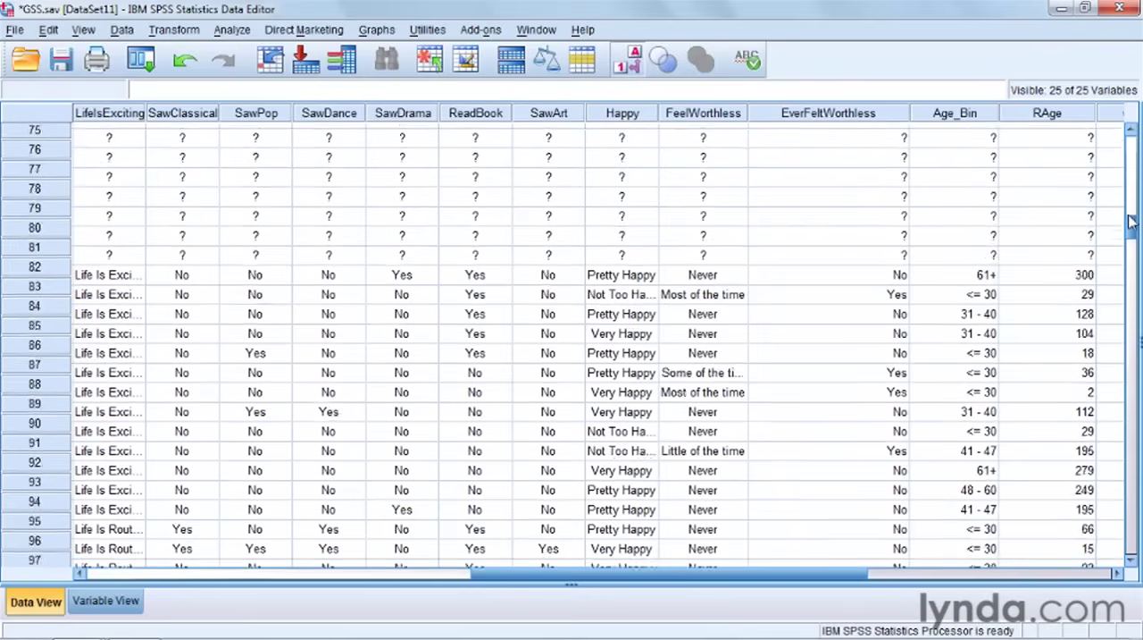
{"action": "scroll", "scroll_direction": "up", "scroll_amount": 3}
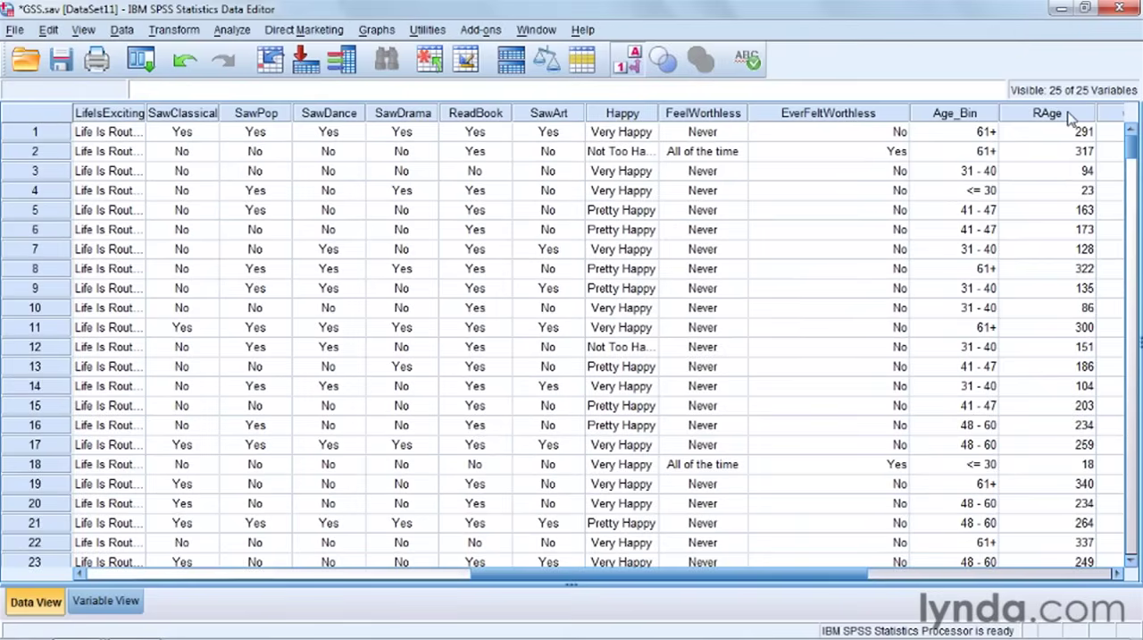
Sort all cases by RAge ascending and select the Age_Bin column for comparison
{"action": "right_click", "coordinate": [1047, 113]}
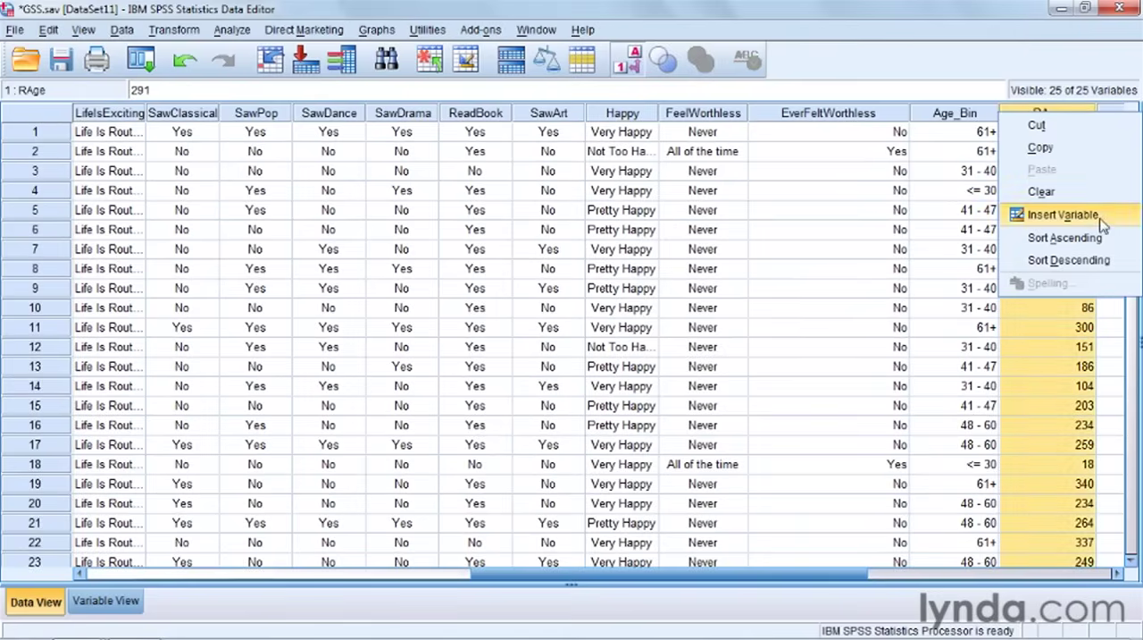
{"action": "left_click", "coordinate": [1063, 238]}
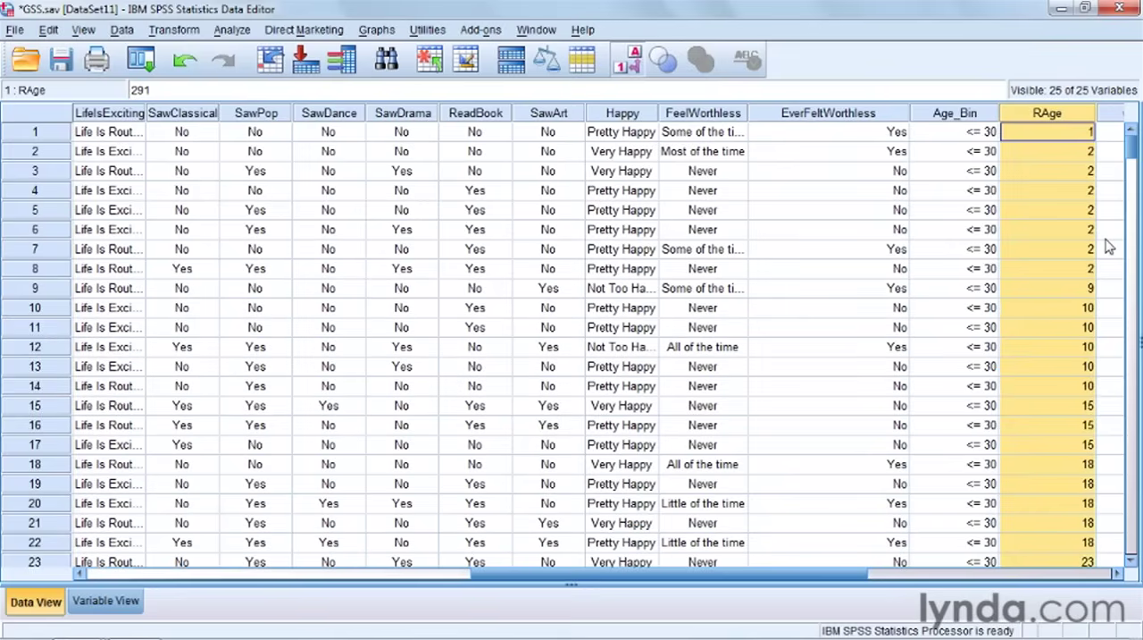
{"action": "mouse_move", "coordinate": [1040, 148]}
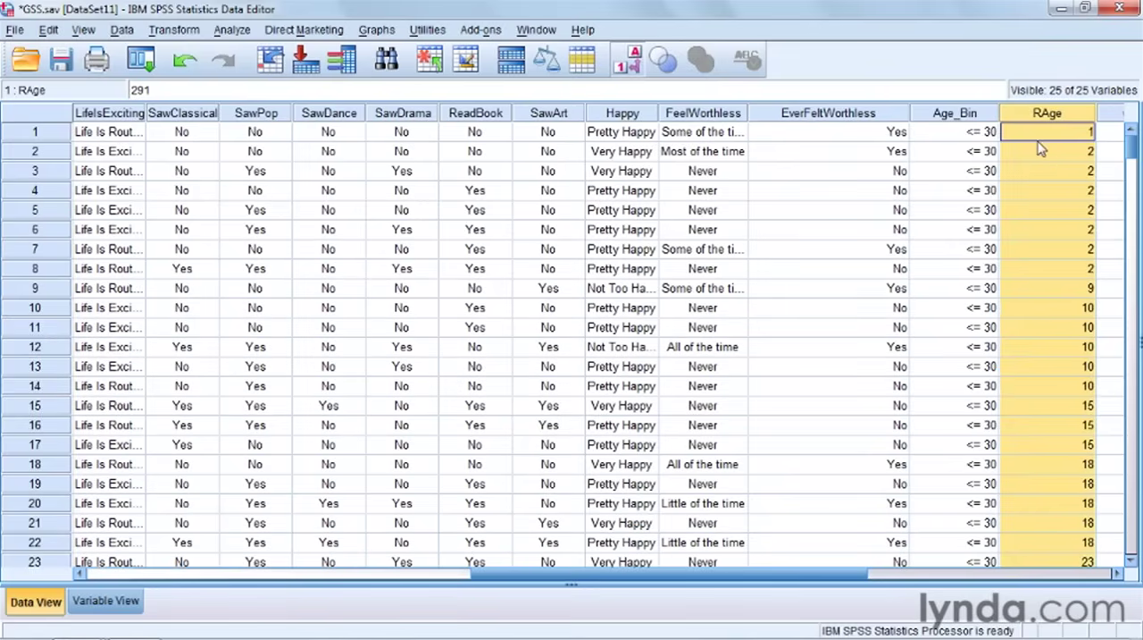
{"action": "left_click", "coordinate": [954, 132]}
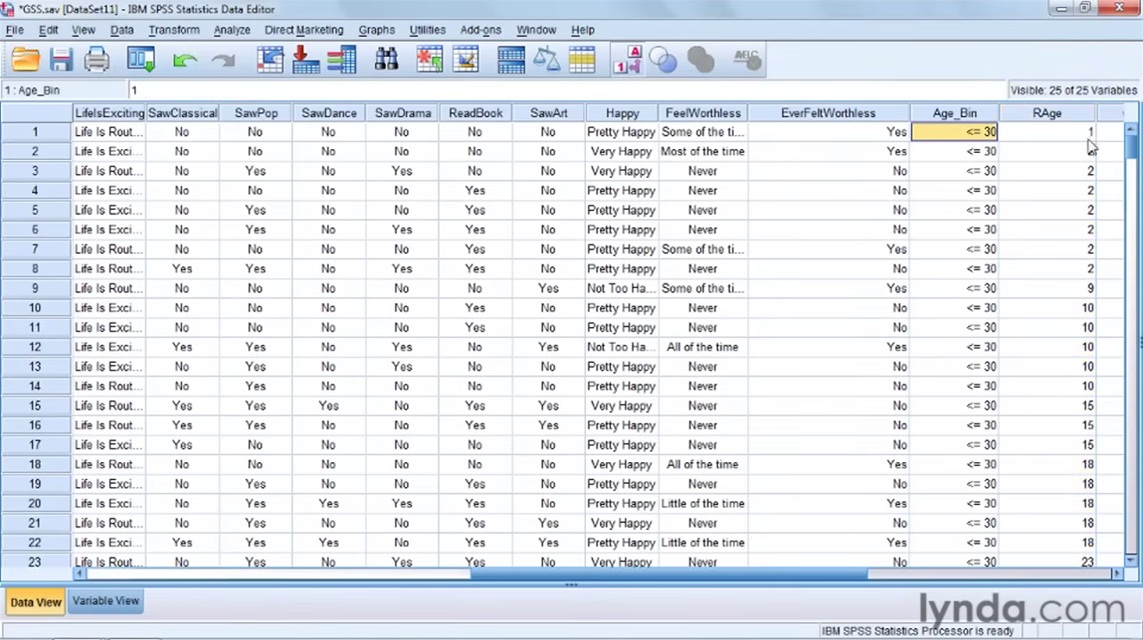
{"action": "mouse_move", "coordinate": [1086, 286]}
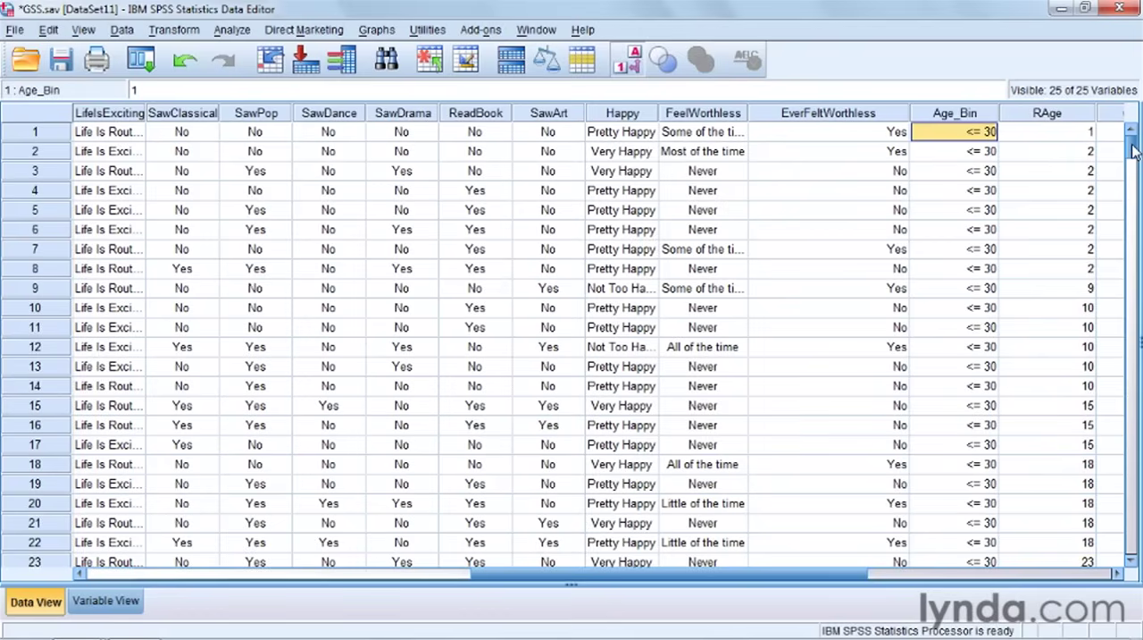
Scroll down the cases checking that RAge rises with Age_Bin from ≤30 to 61+
{"action": "scroll", "scroll_direction": "down", "scroll_amount": 3}
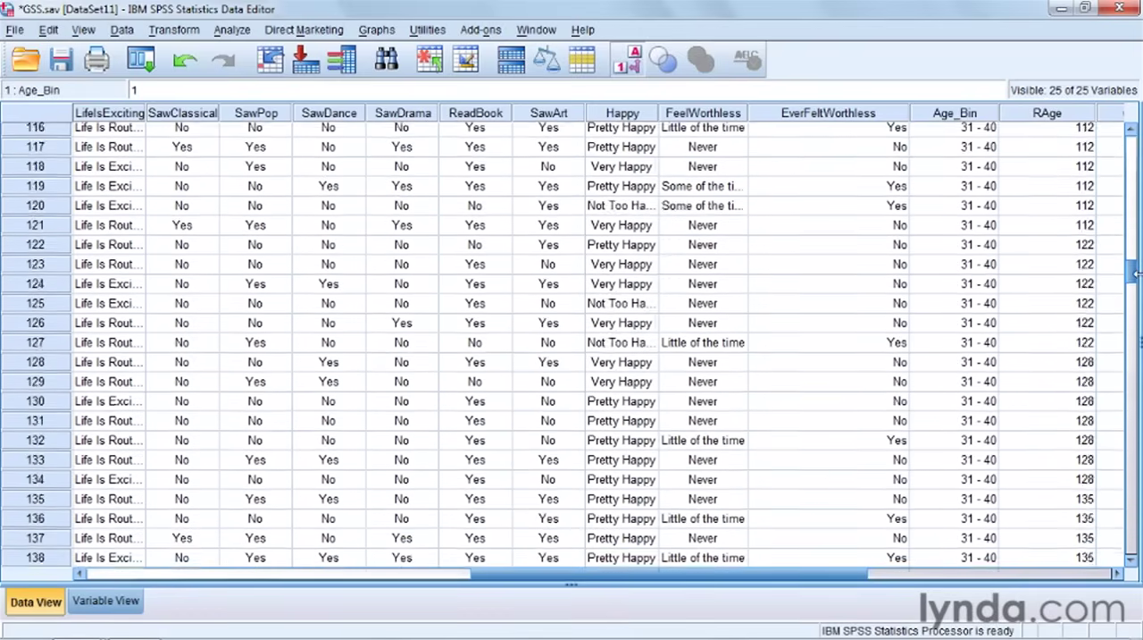
{"action": "scroll", "scroll_direction": "down", "scroll_amount": 3}
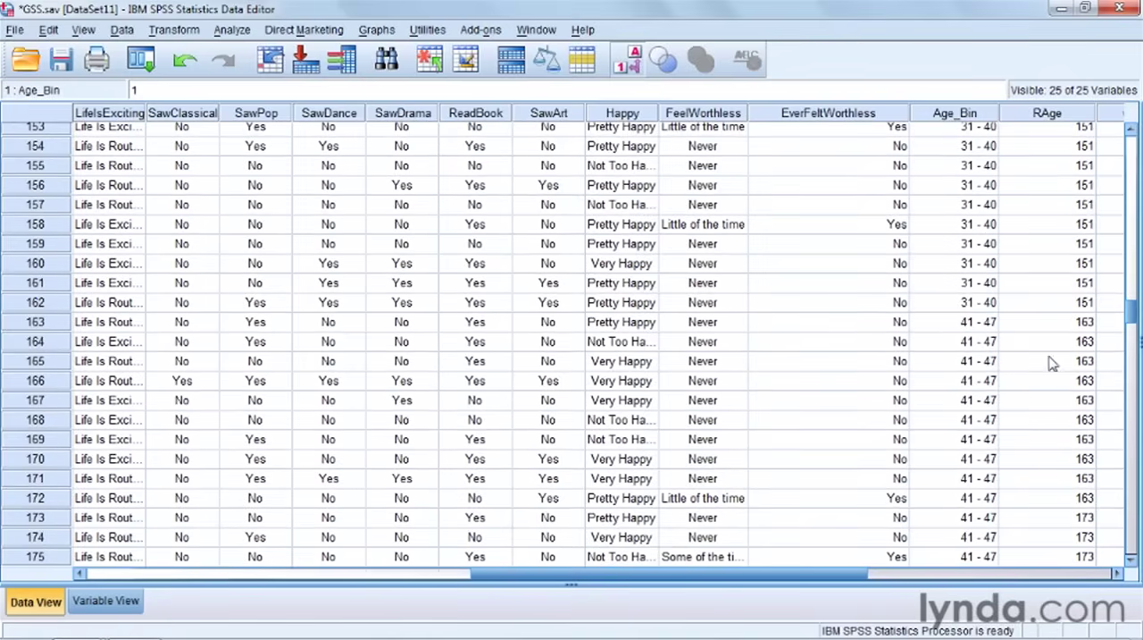
{"action": "scroll", "scroll_direction": "down", "scroll_amount": 3}
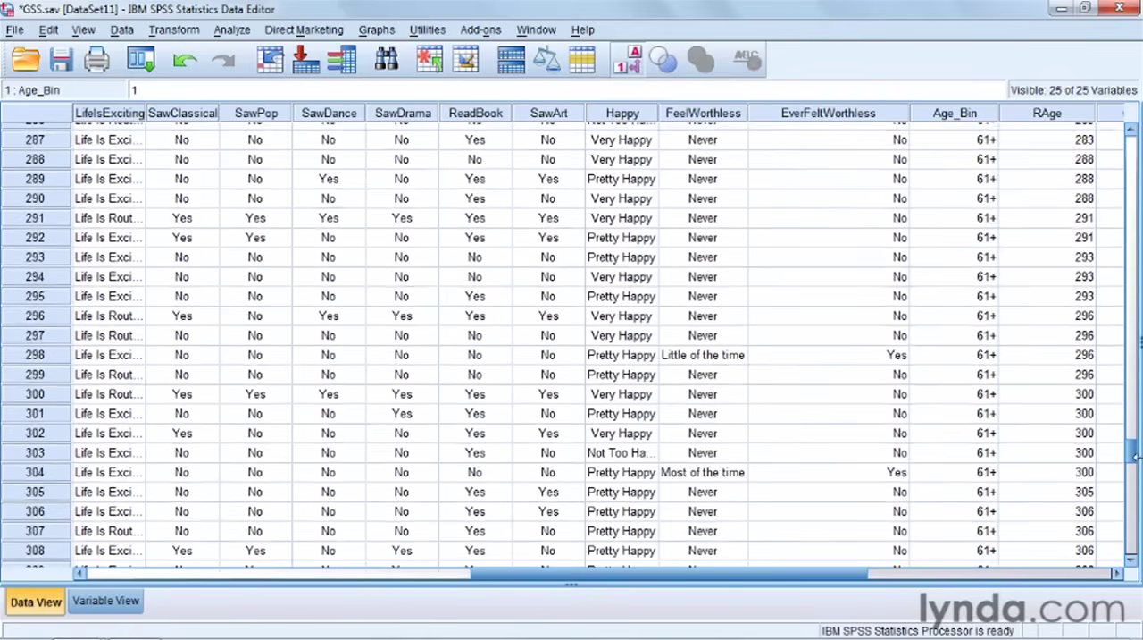
{"action": "scroll", "scroll_direction": "down", "scroll_amount": 3}
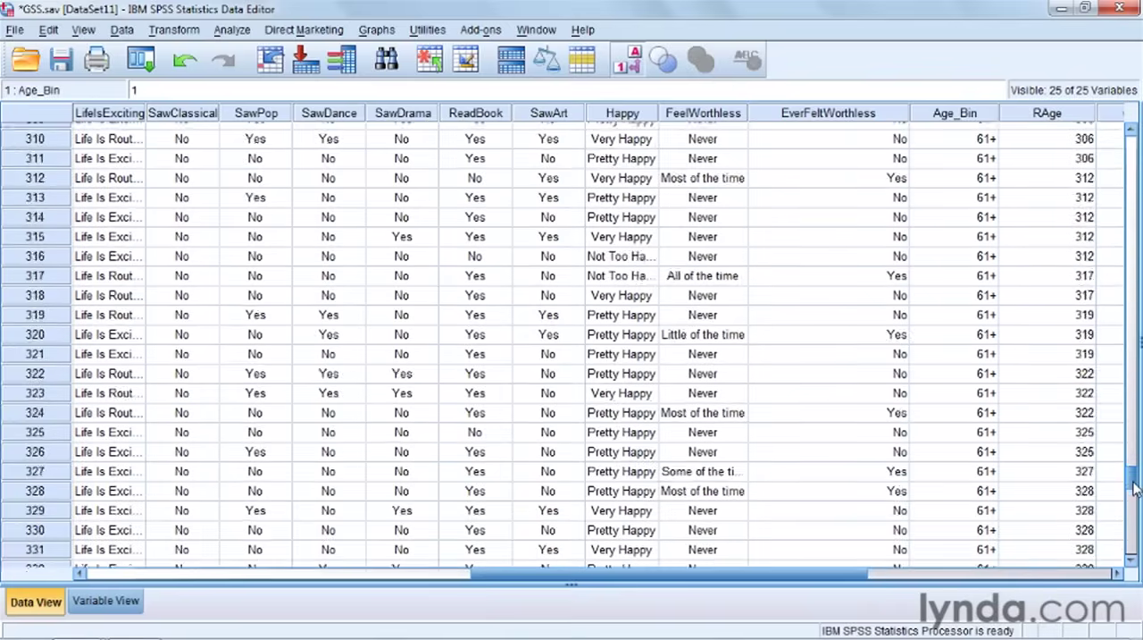
{"action": "scroll", "scroll_direction": "down", "scroll_amount": 3}
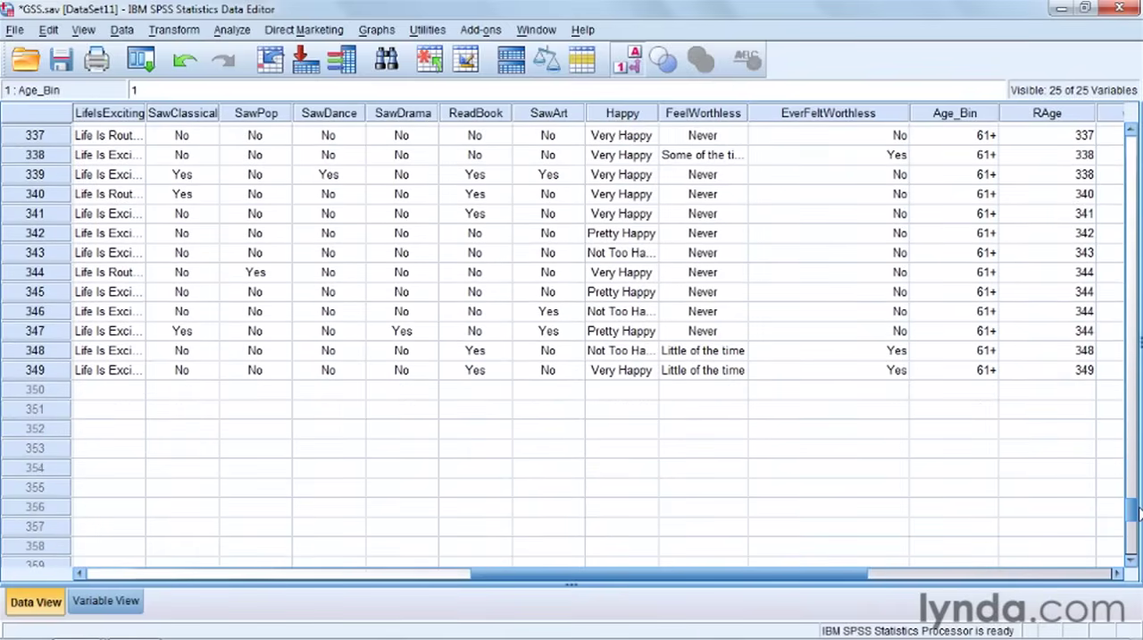